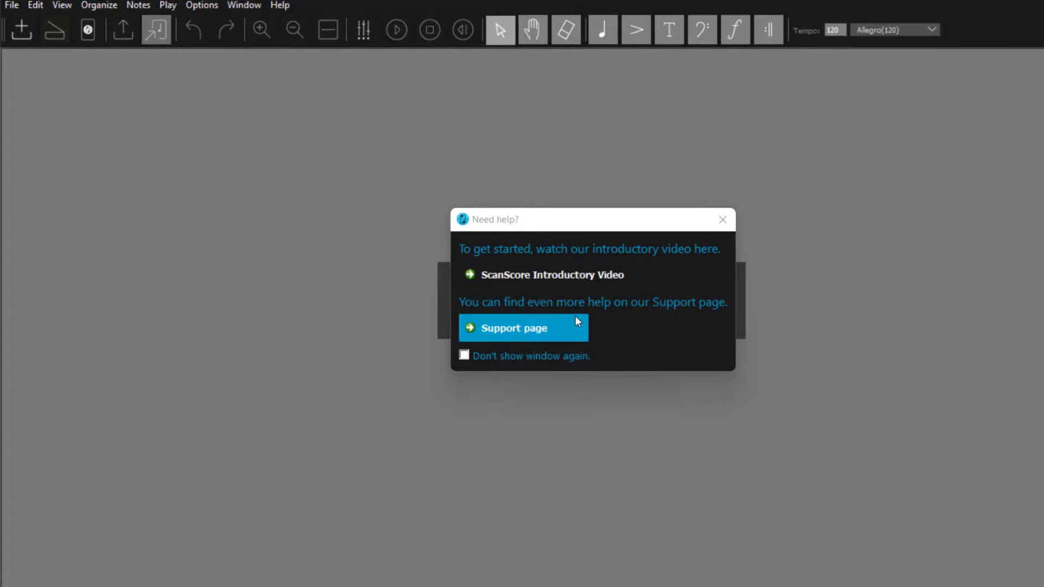
mouse_move(578, 288)
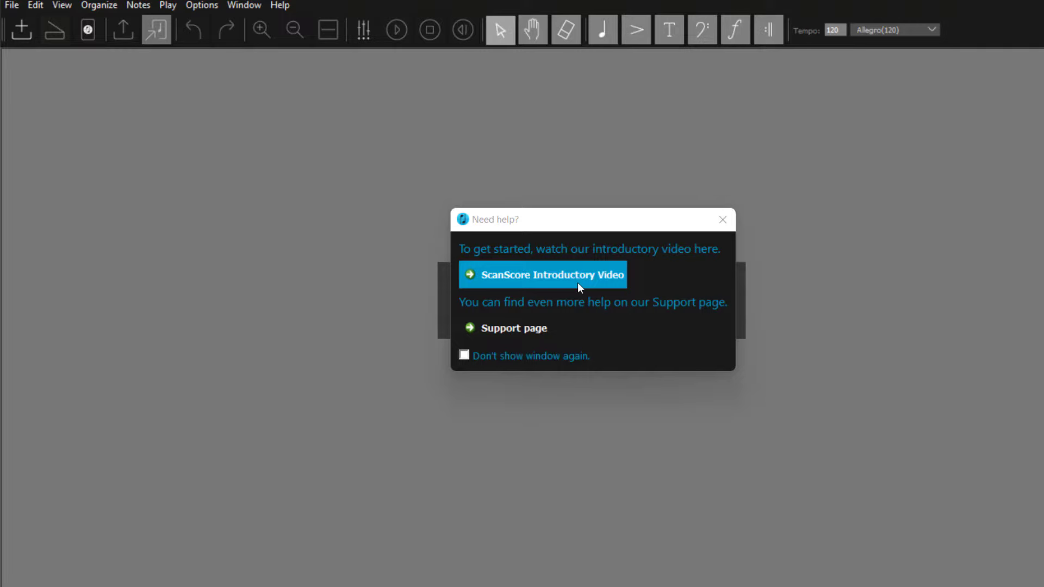
mouse_move(579, 336)
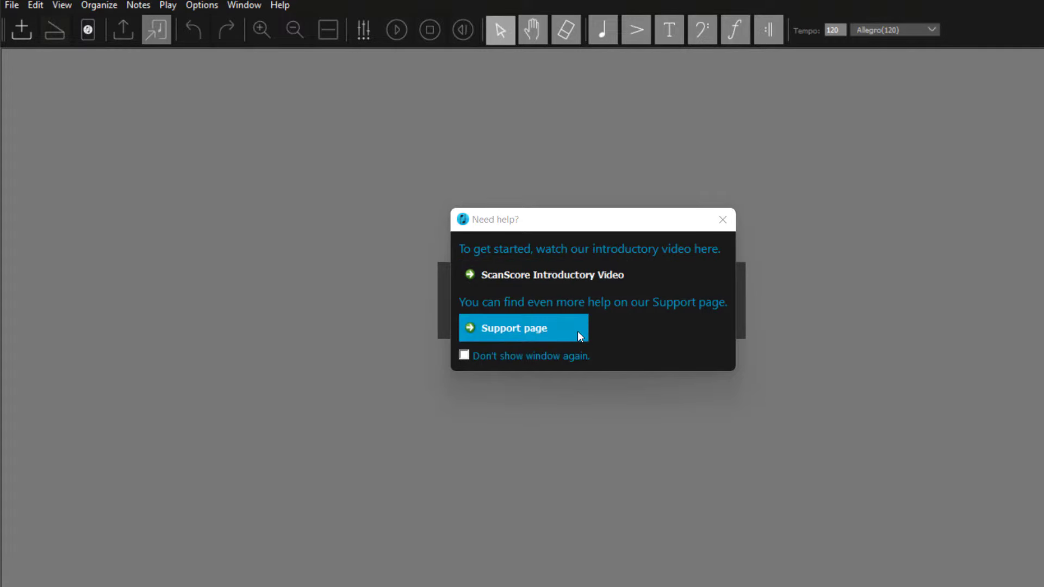
mouse_move(588, 341)
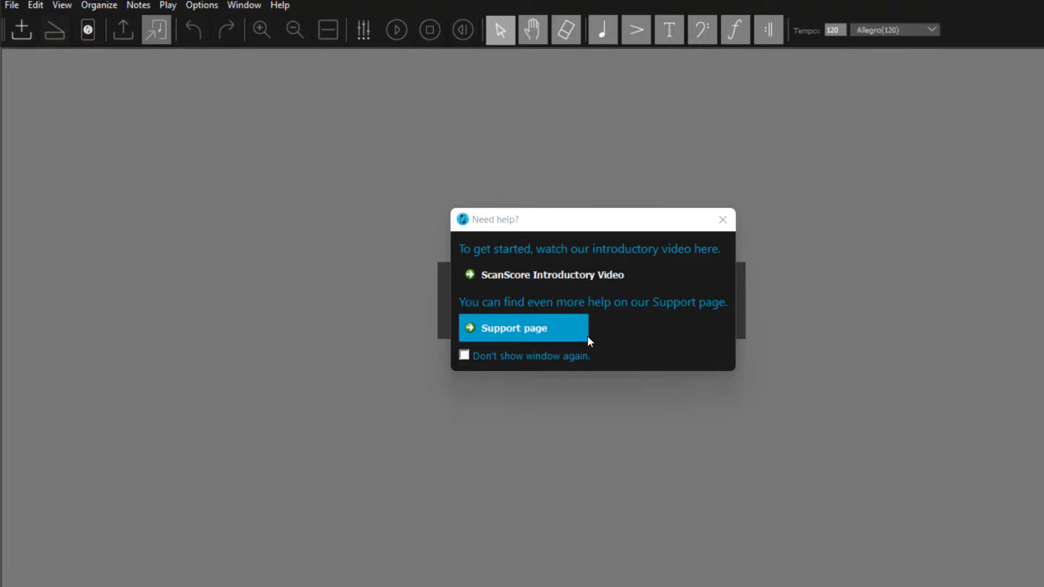
mouse_move(723, 220)
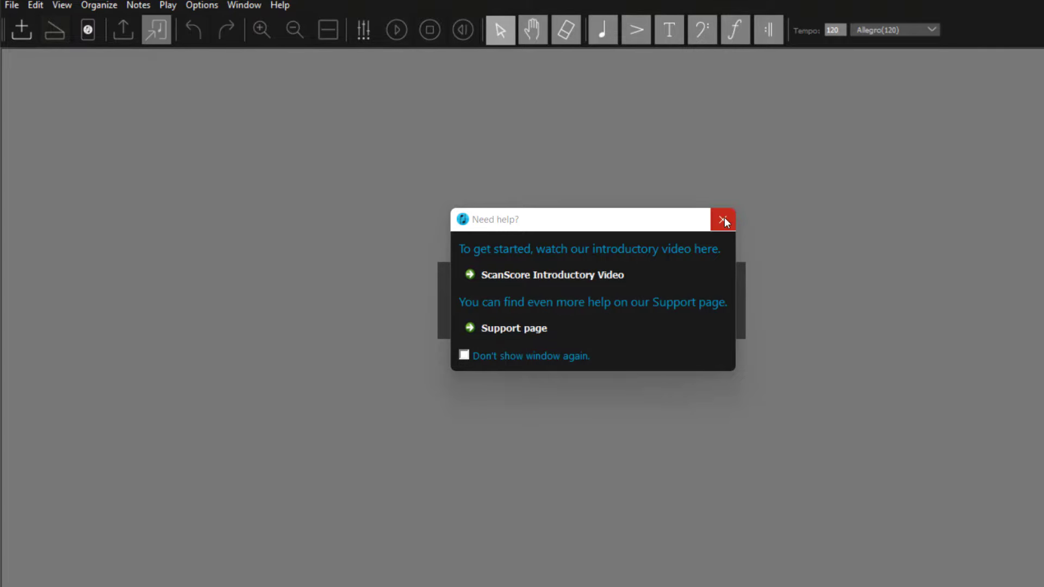
Close the 'Need help?' startup window to reveal the Scan and Score choices
left_click(724, 219)
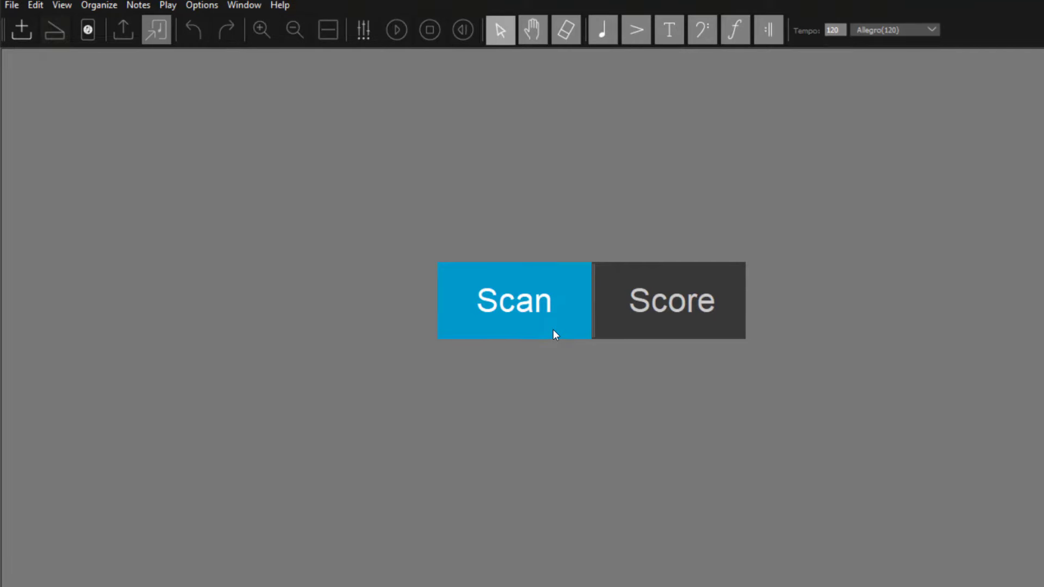
Enter Scan mode to show the scanner, image/PDF, app and open-project import options
left_click(513, 300)
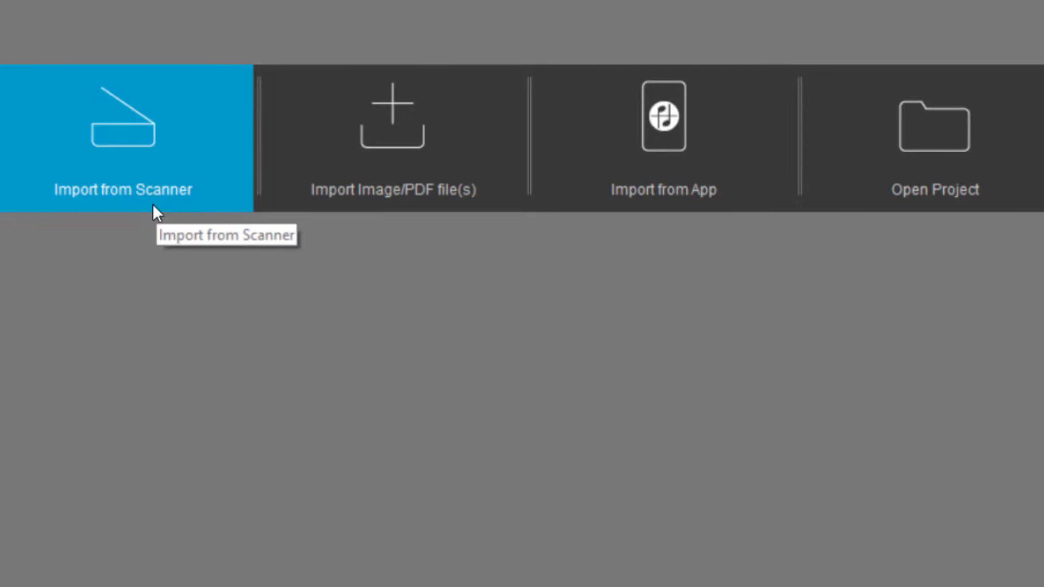
mouse_move(302, 221)
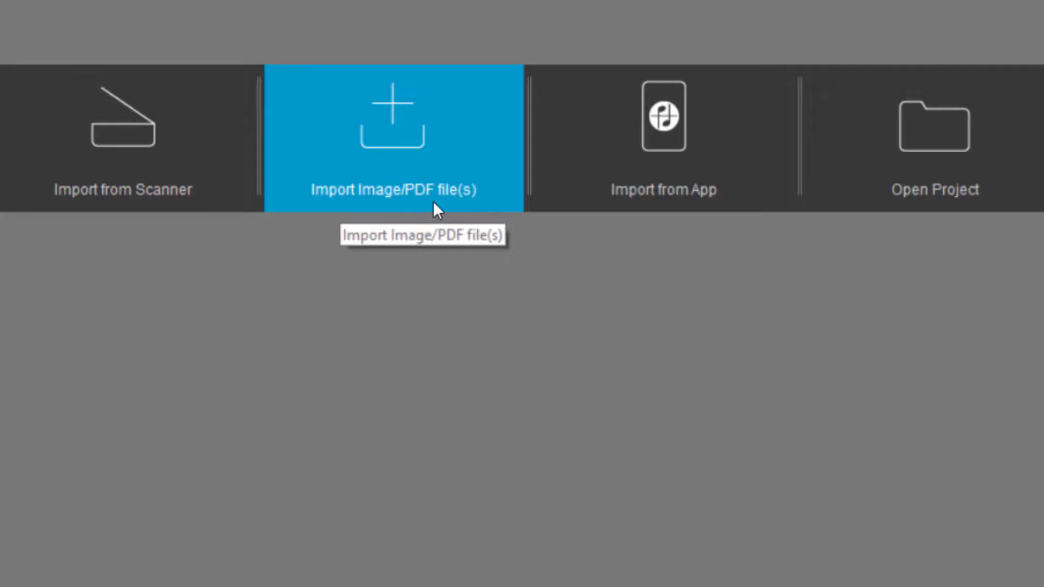
mouse_move(457, 210)
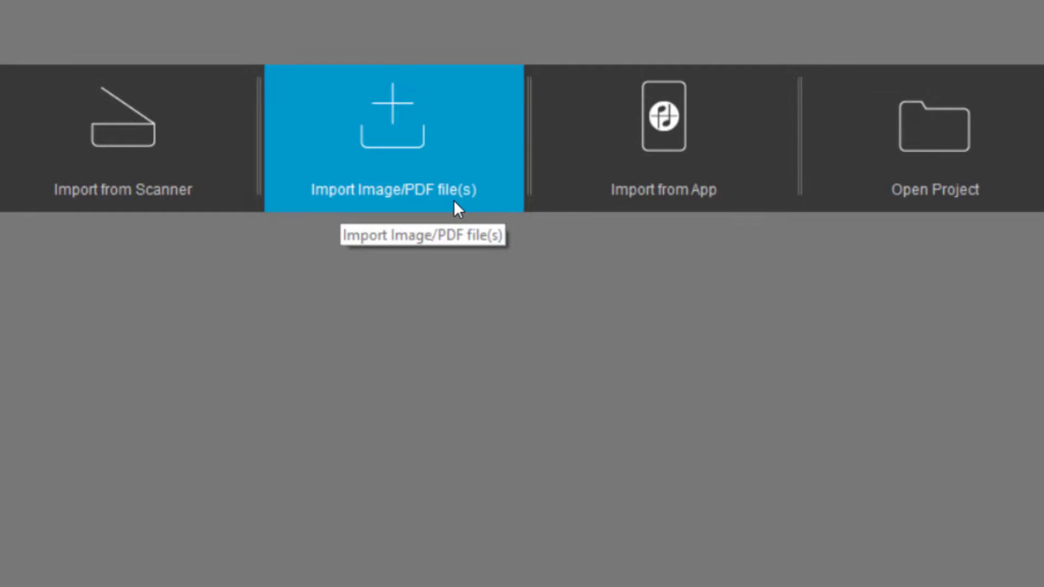
mouse_move(699, 216)
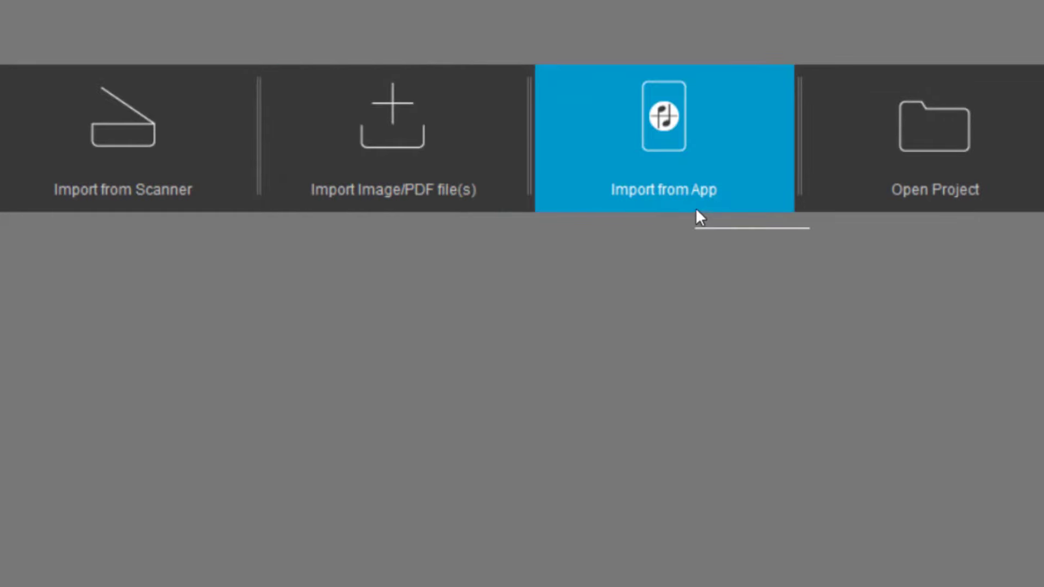
mouse_move(745, 212)
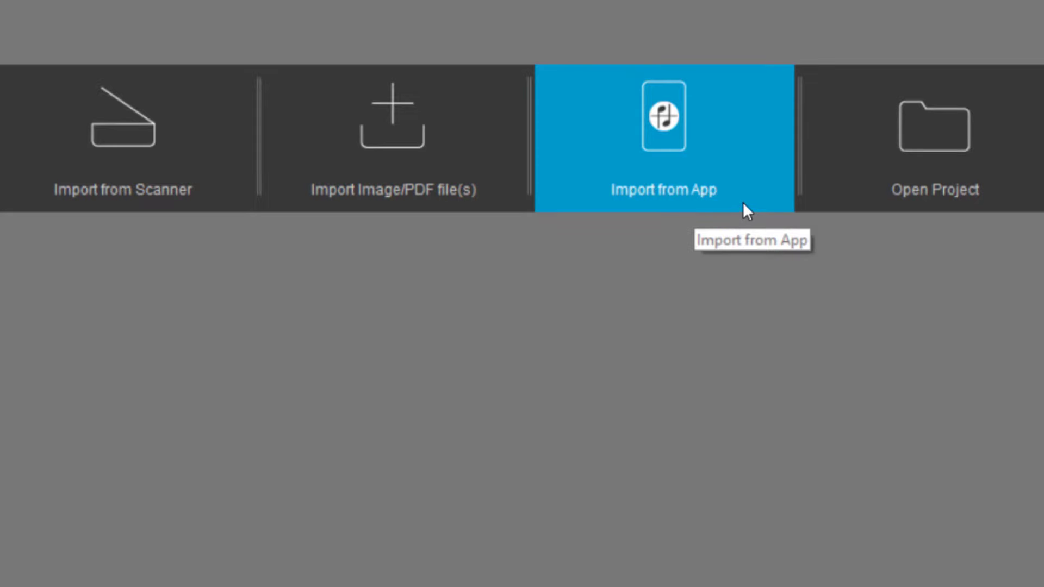
mouse_move(753, 207)
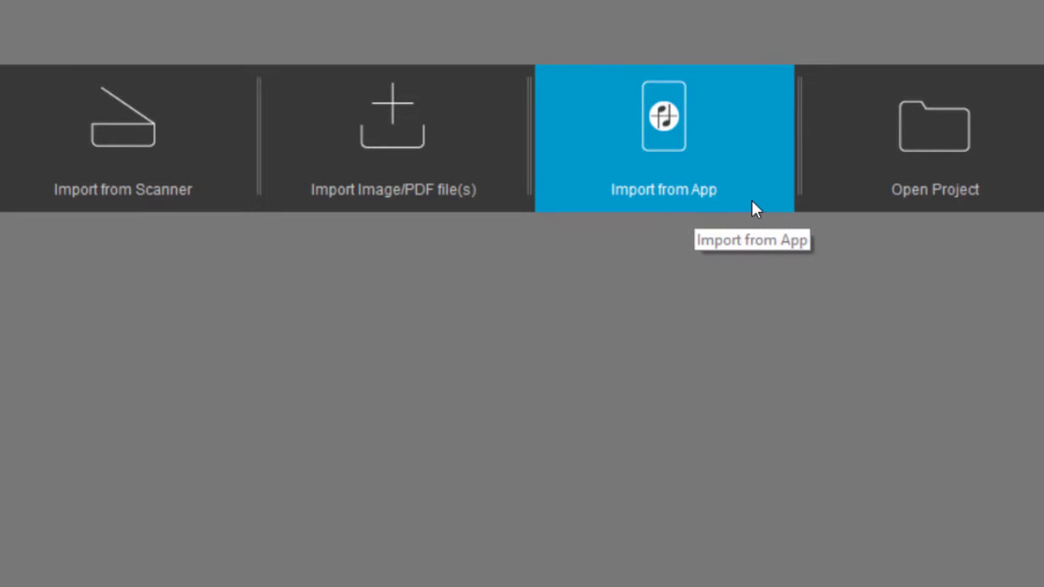
mouse_move(855, 210)
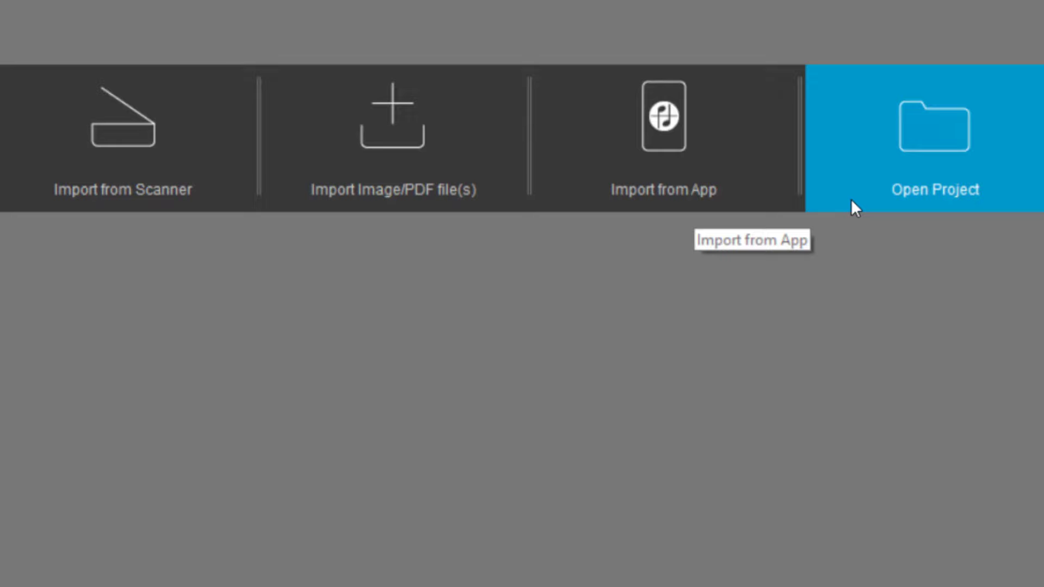
mouse_move(865, 205)
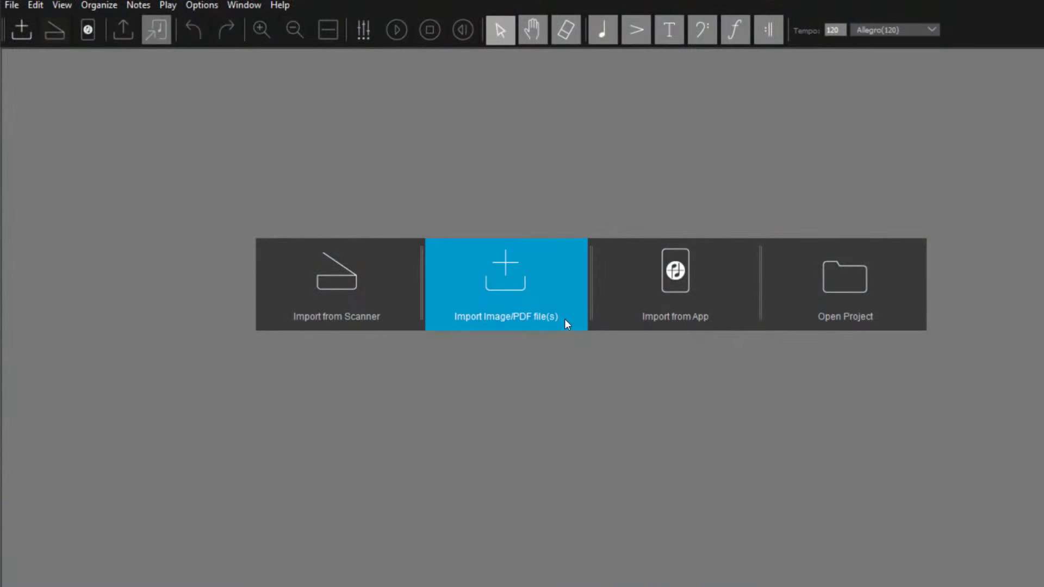
Import the Greensleeves PDF from Dokumente > ScanScore
left_click(505, 285)
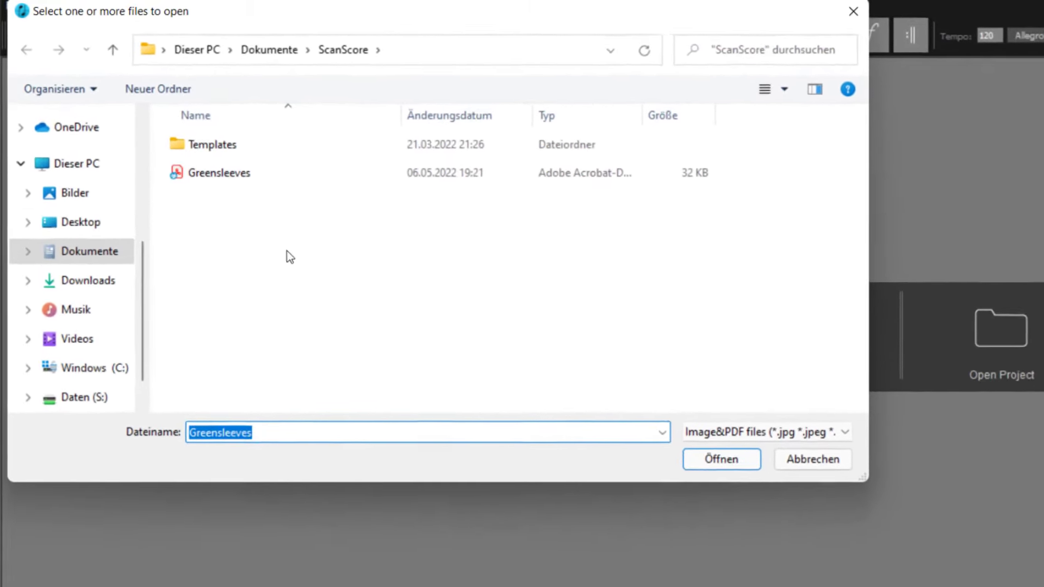
left_click(246, 172)
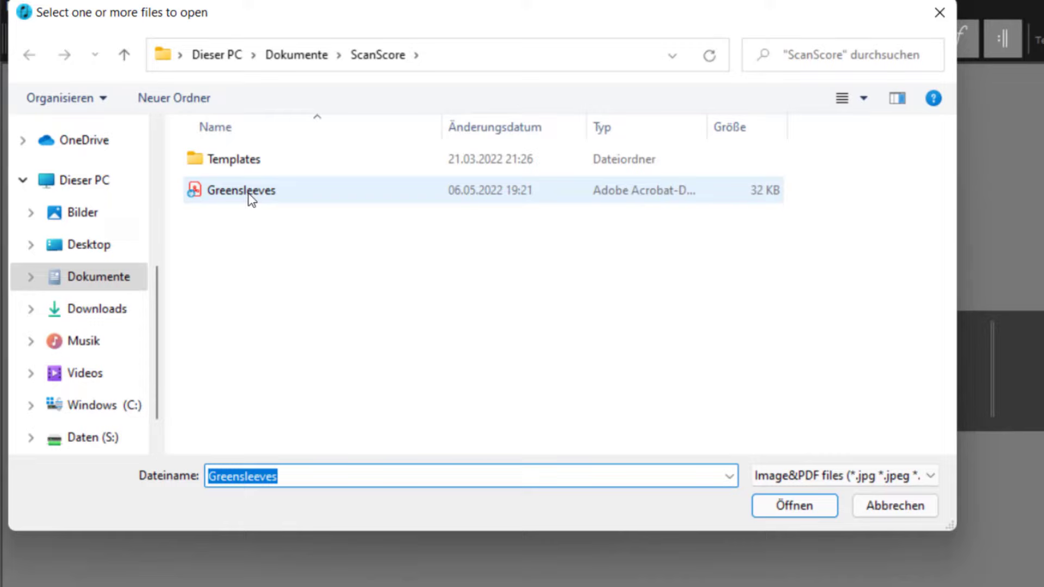
left_click(247, 190)
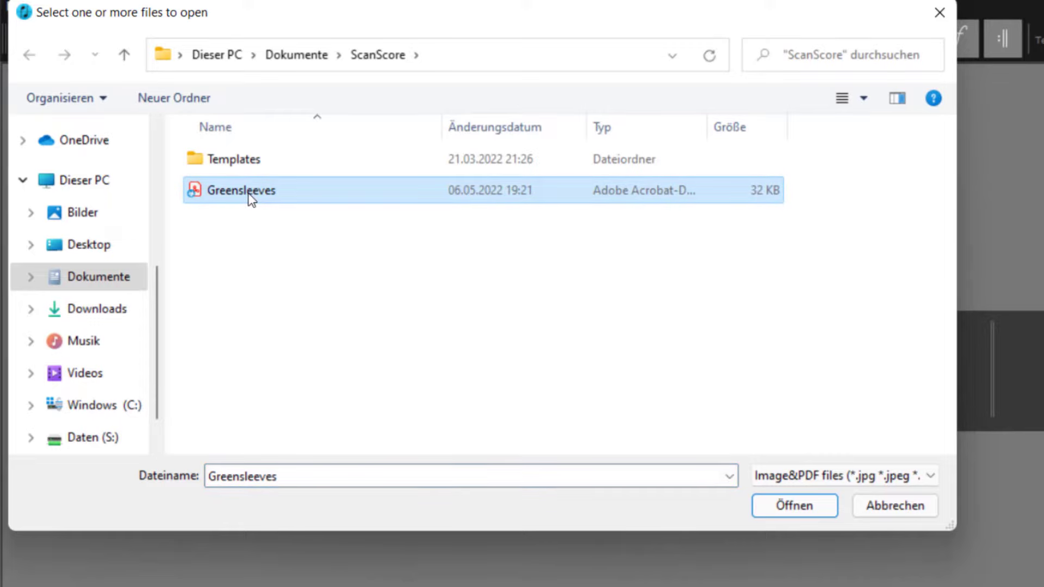
mouse_move(673, 488)
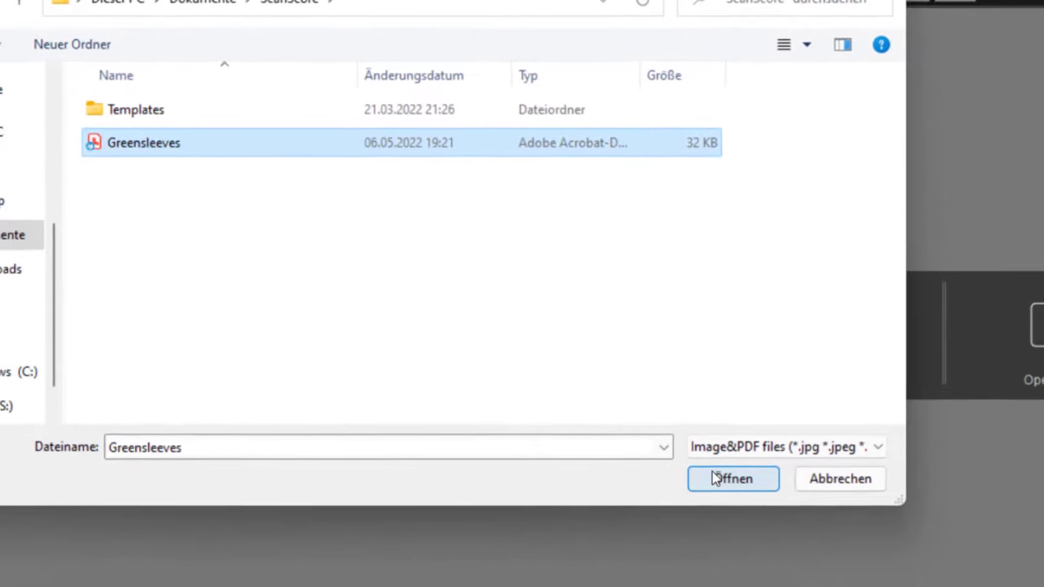
left_click(732, 479)
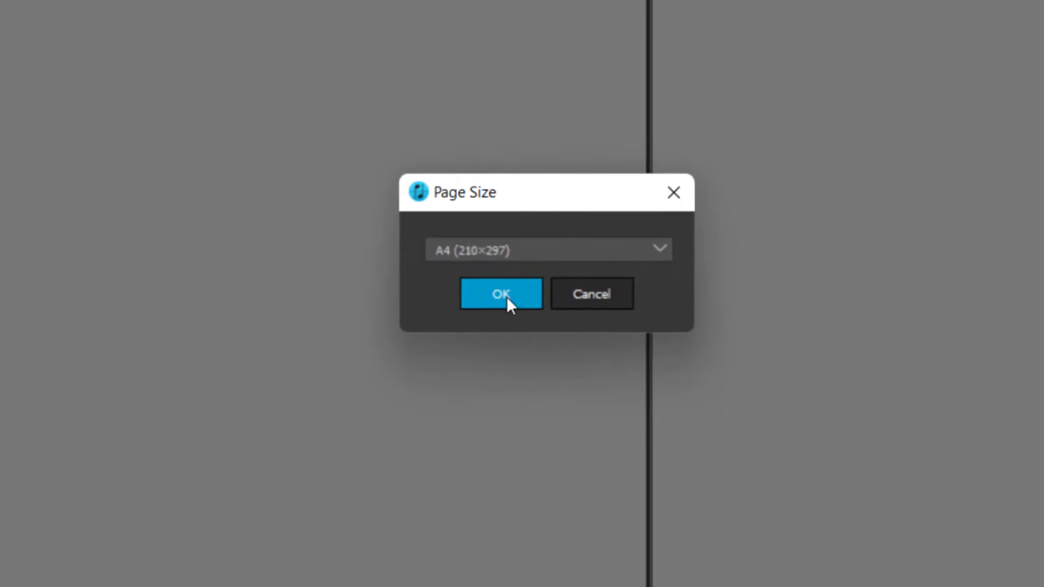
Accept A4 page size and set the starting tempo to Allegro (120 bpm)
left_click(500, 293)
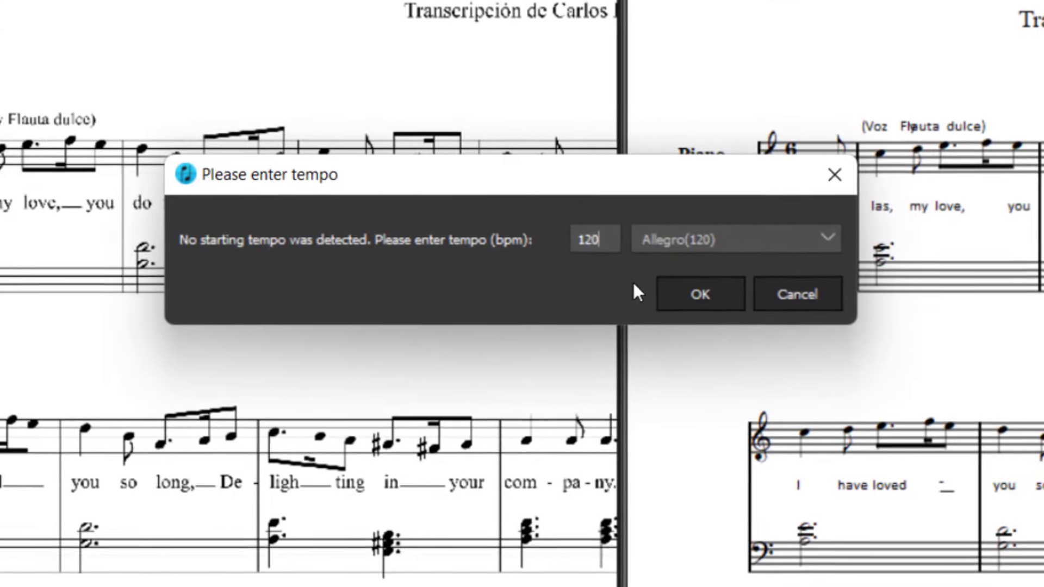
left_click(826, 238)
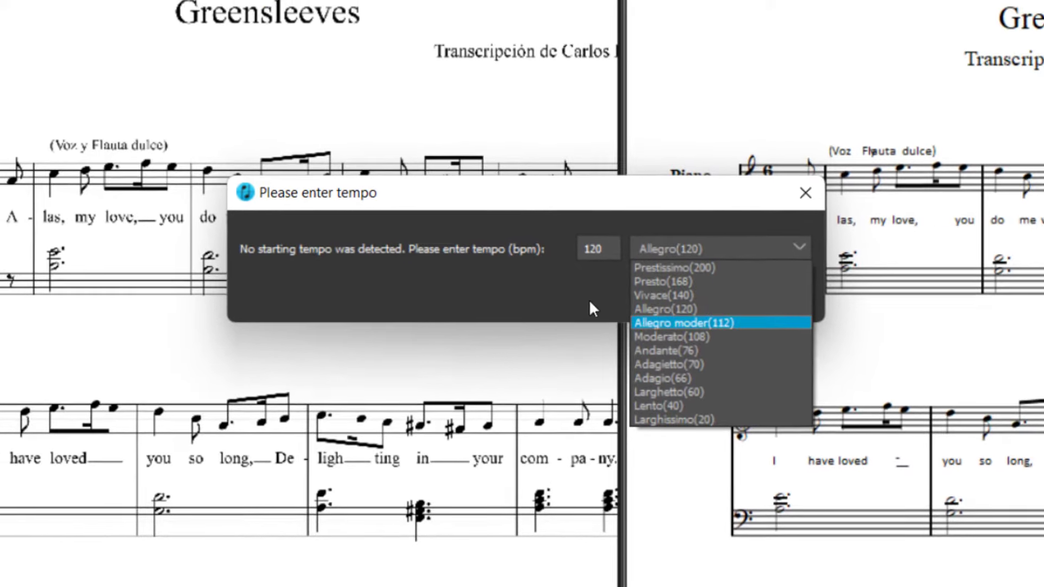
left_click(666, 309)
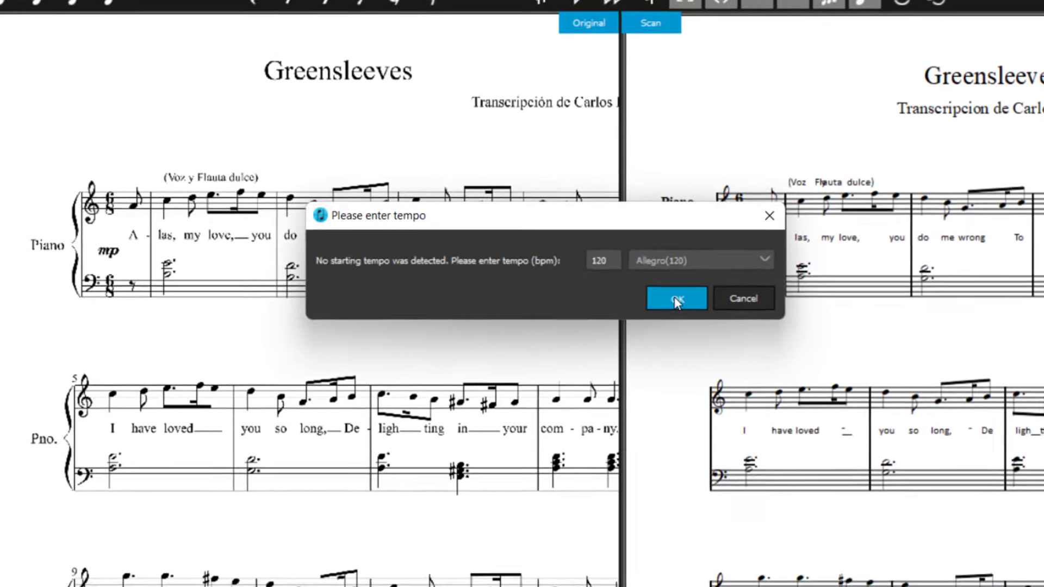
left_click(676, 298)
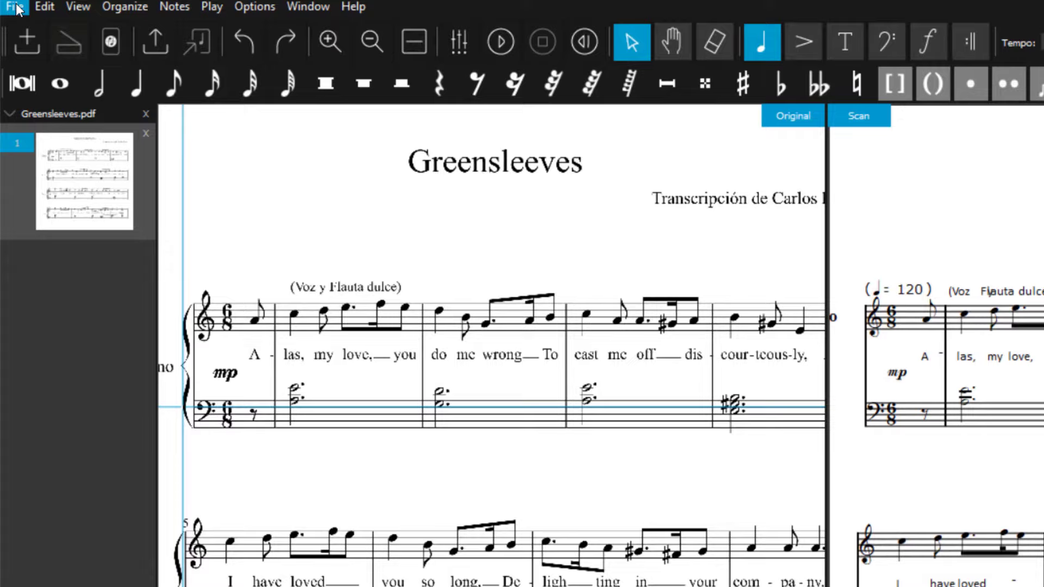
Hide the Note toolbar and show the Text and Clef toolbars
left_click(124, 7)
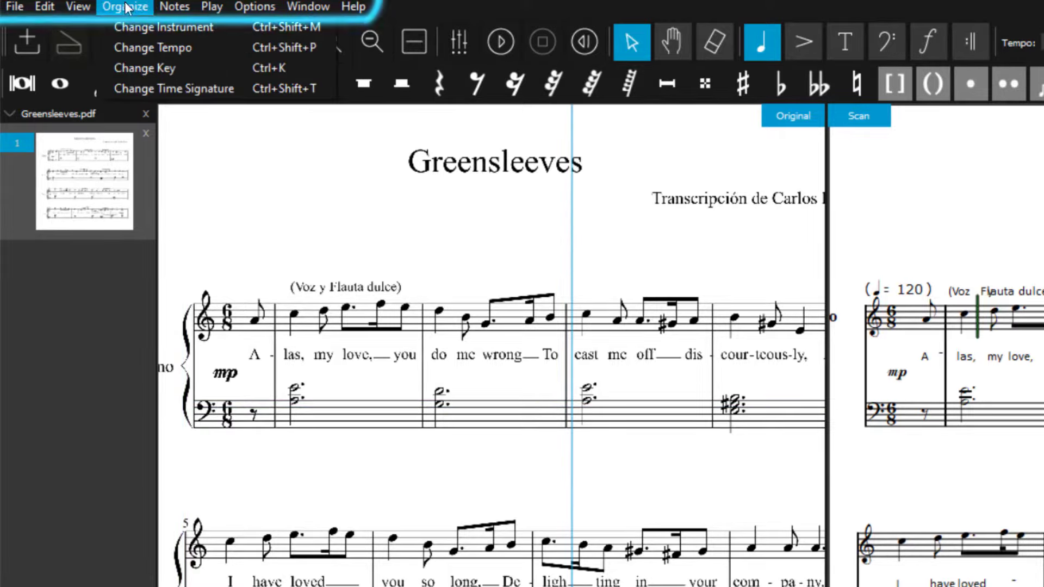
left_click(194, 6)
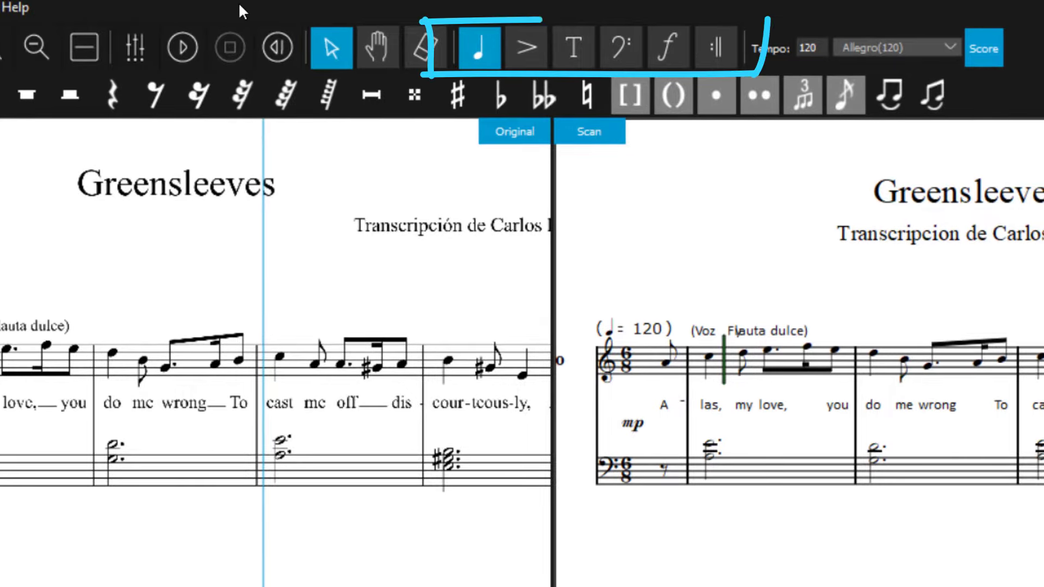
mouse_move(503, 50)
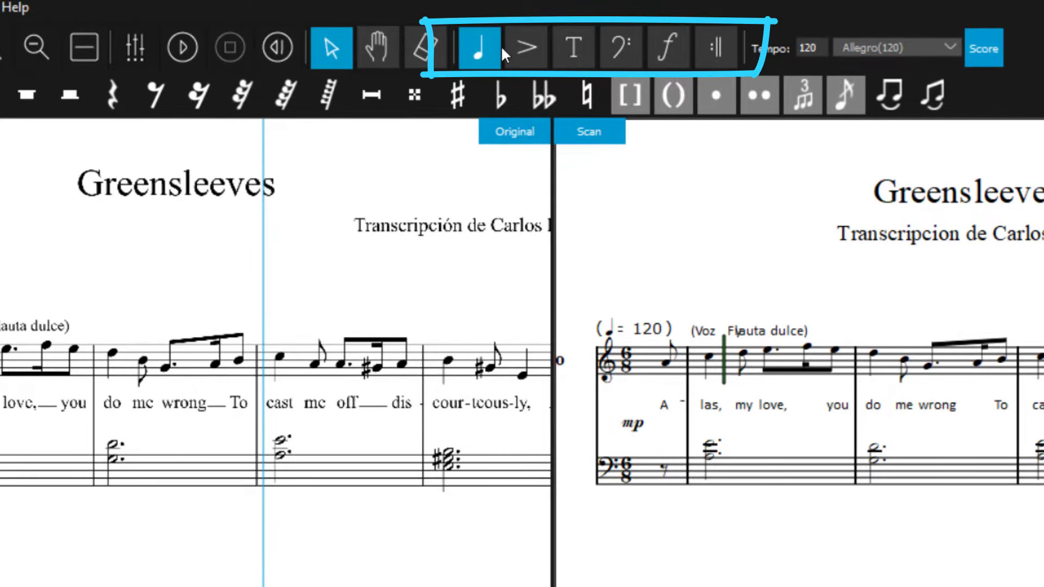
mouse_move(543, 63)
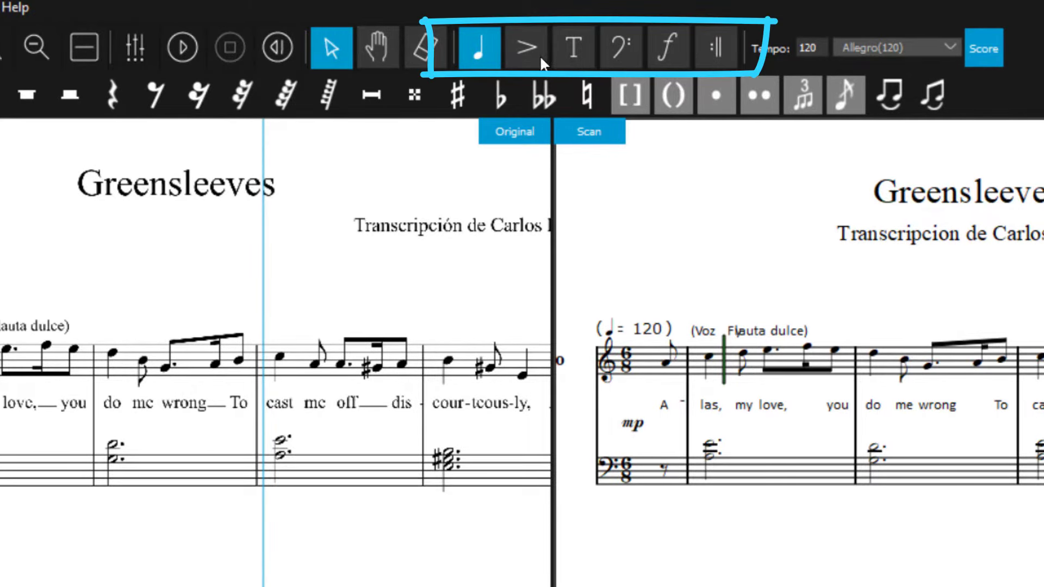
left_click(528, 48)
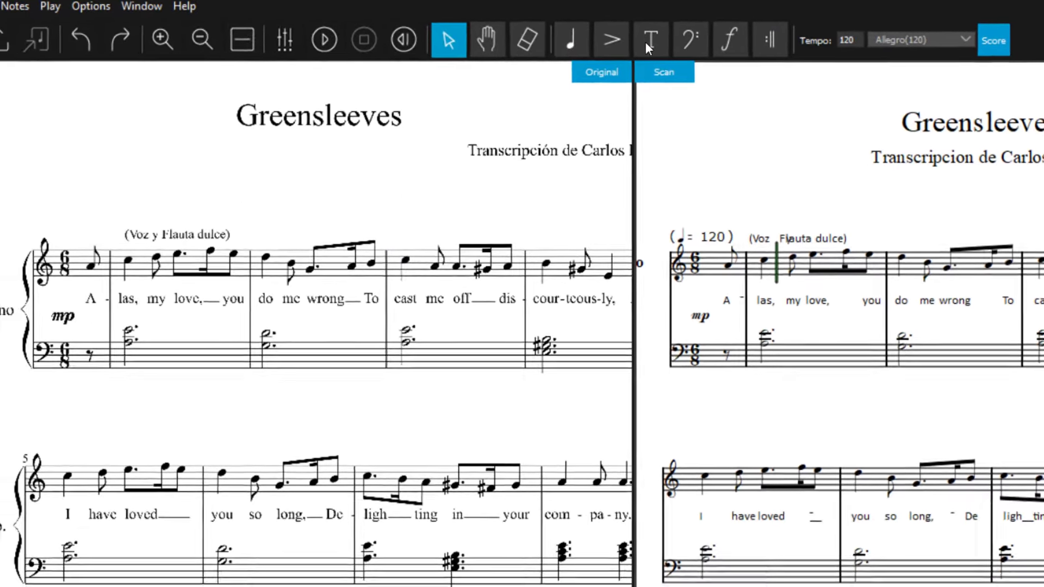
left_click(700, 36)
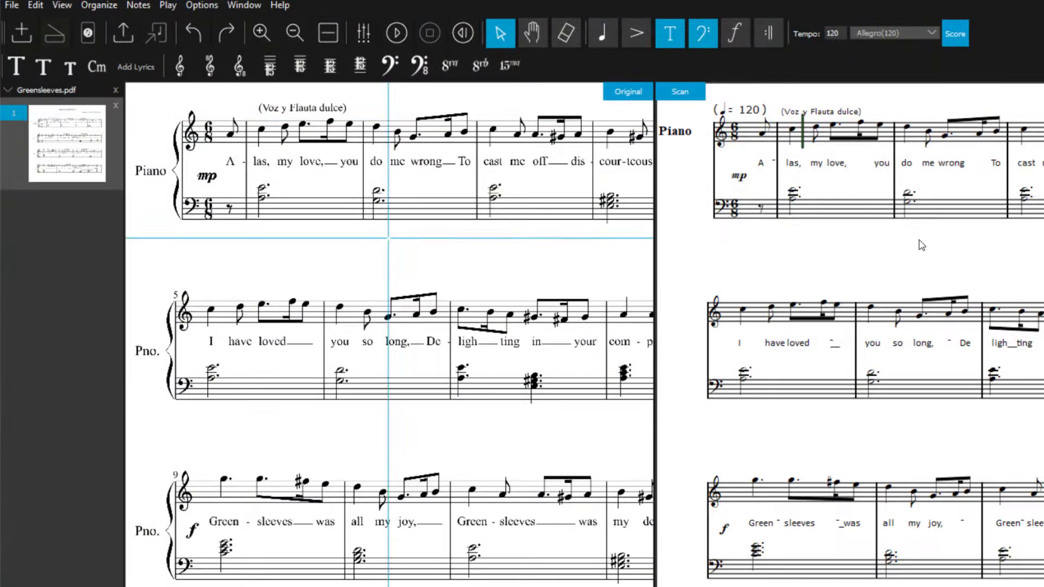
scroll("down", 3)
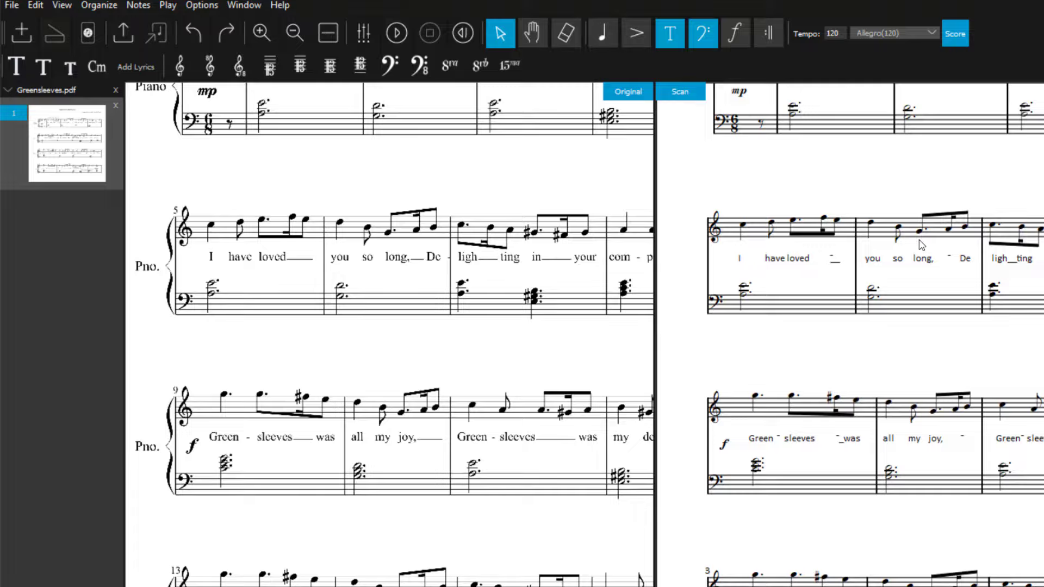
scroll("up", 3)
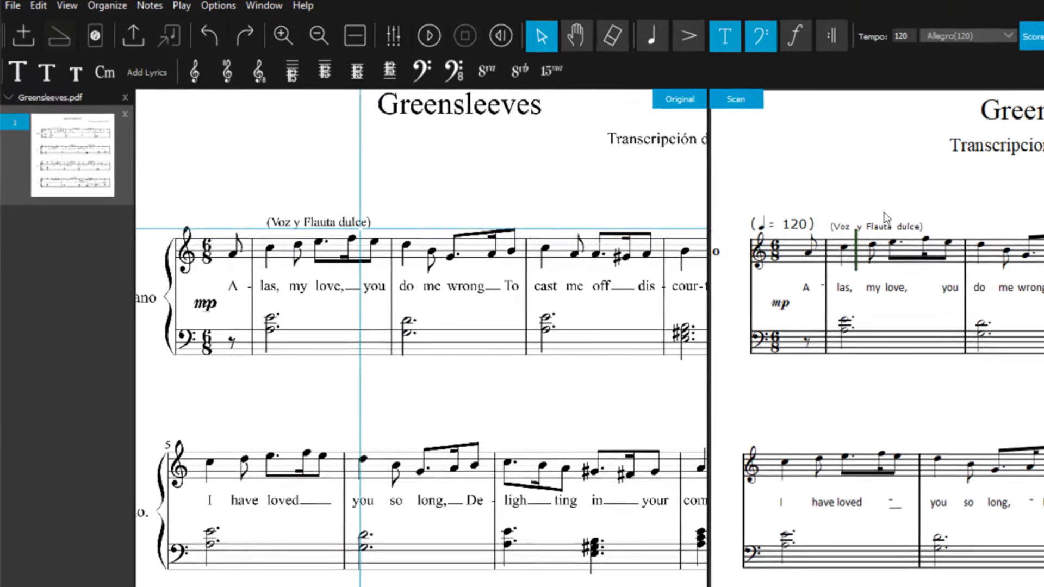
left_click(400, 50)
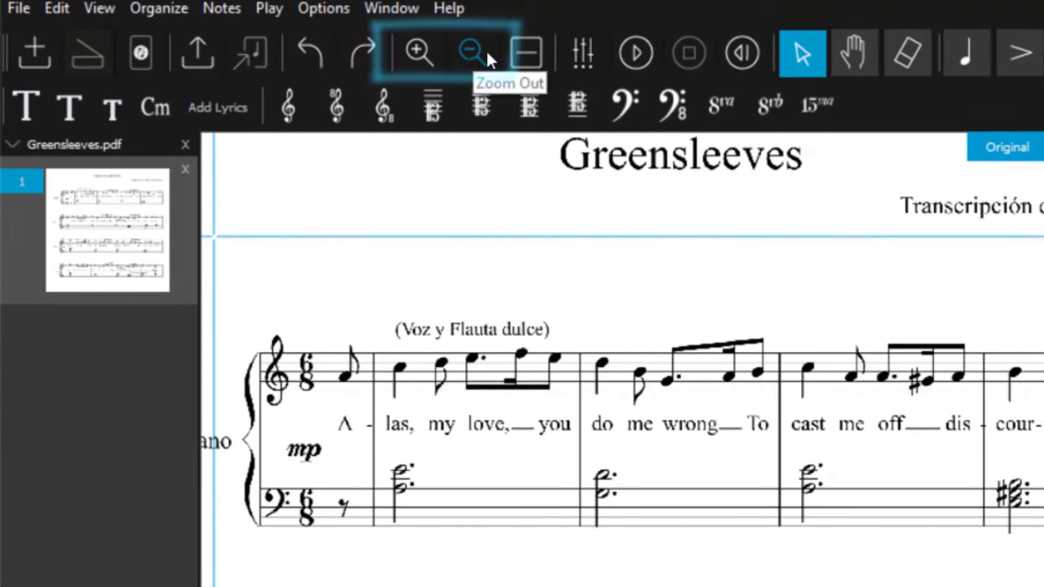
left_click(471, 52)
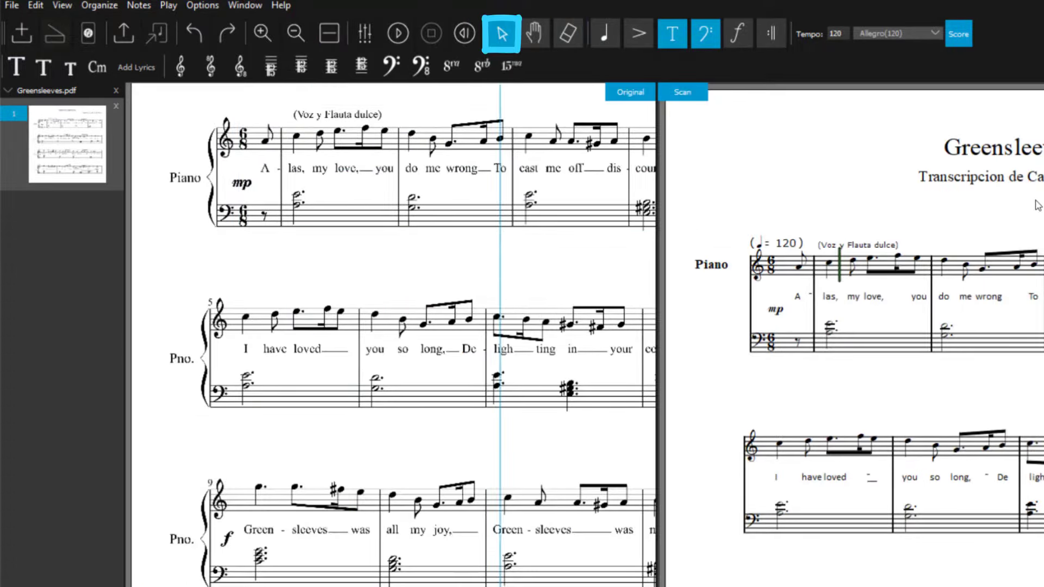
left_click(534, 33)
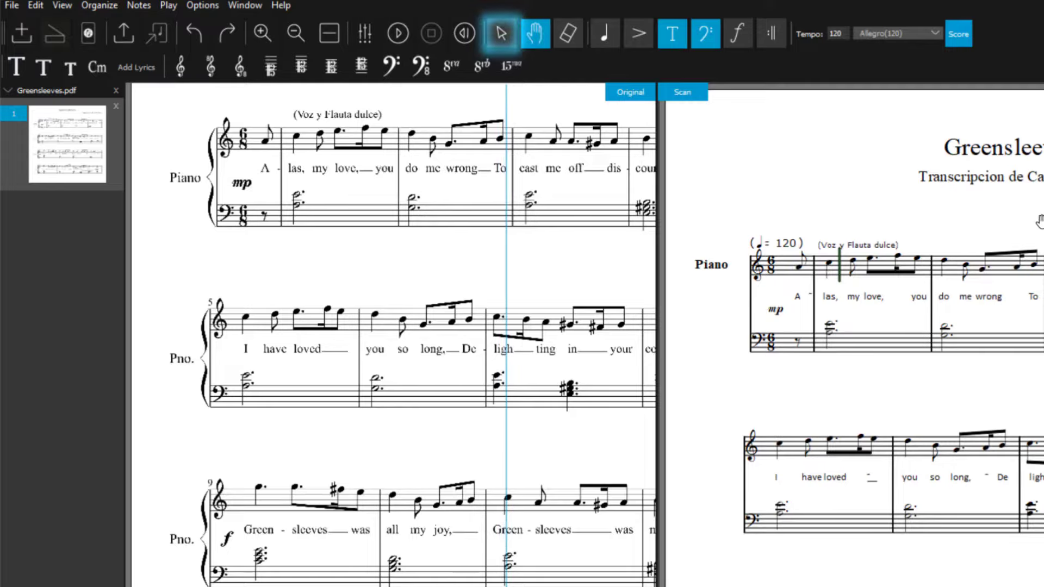
Switch to the hand Drag mode and scroll around the original and scanned score
left_click(536, 33)
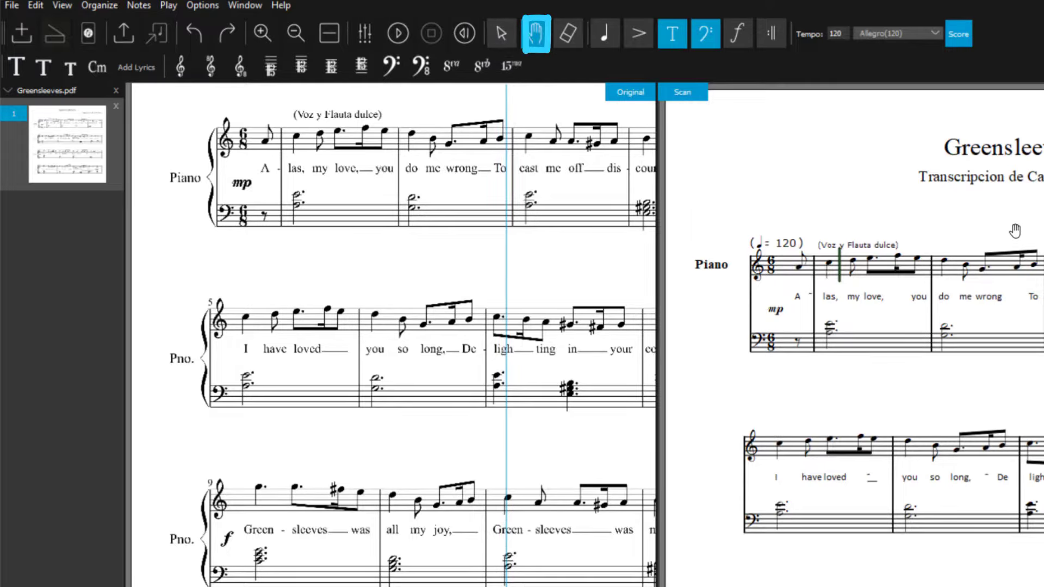
scroll("down", 3)
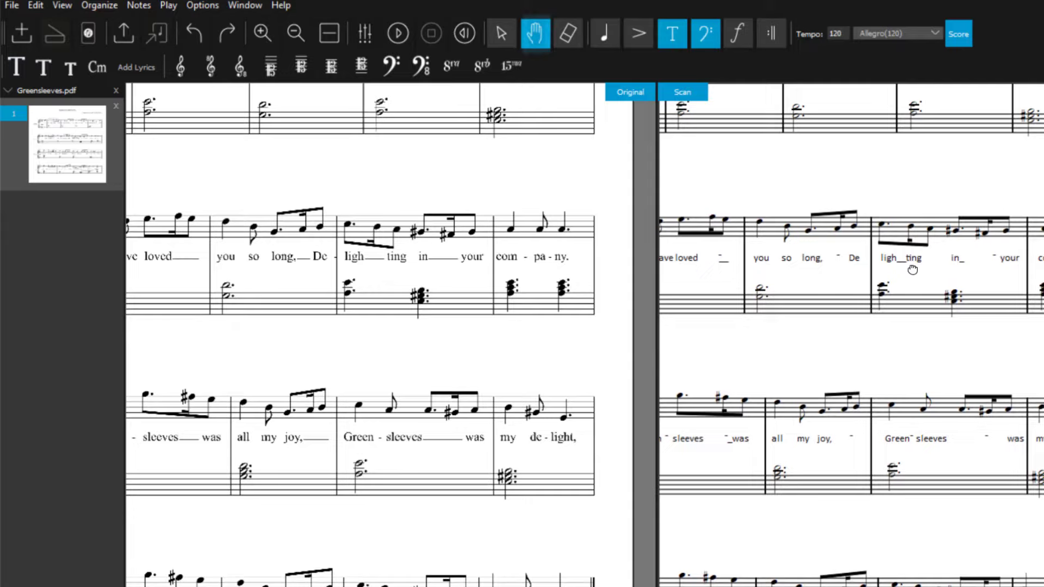
scroll("up", 3)
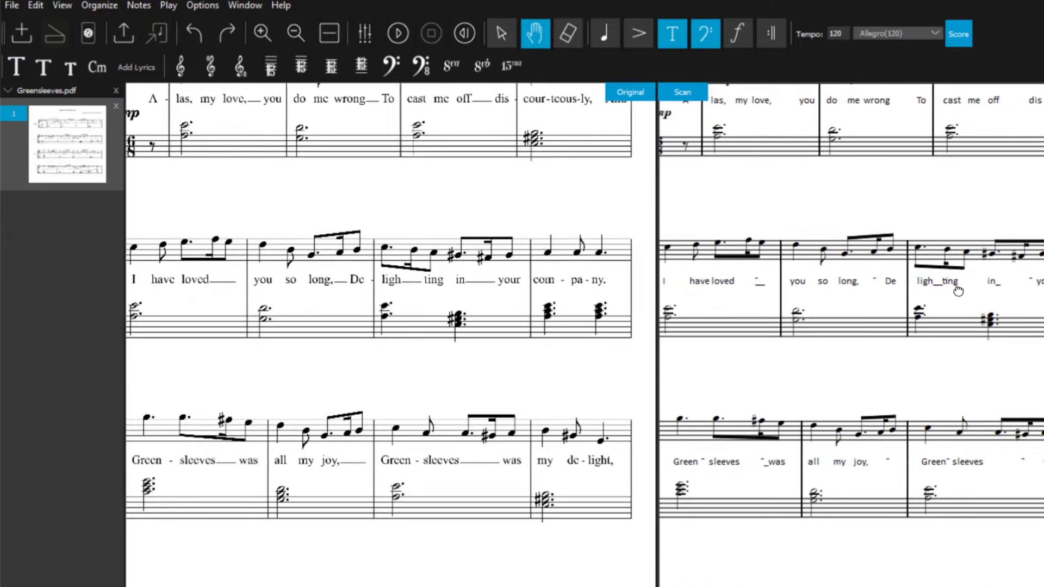
scroll("down", 3)
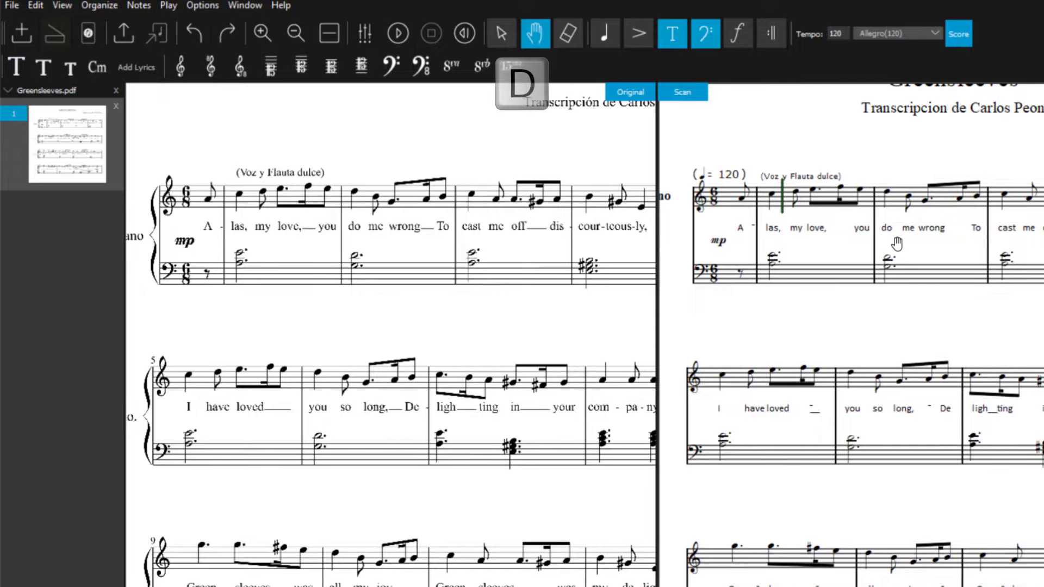
Erase the opening pickup note with the Eraser, then restore it with Ctrl+Z
left_click(567, 34)
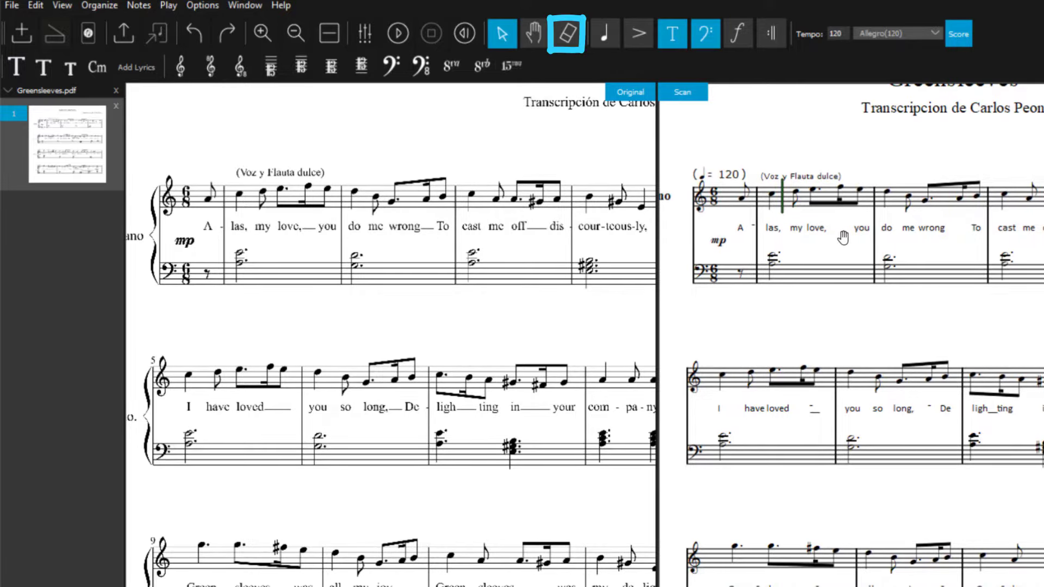
left_click(566, 34)
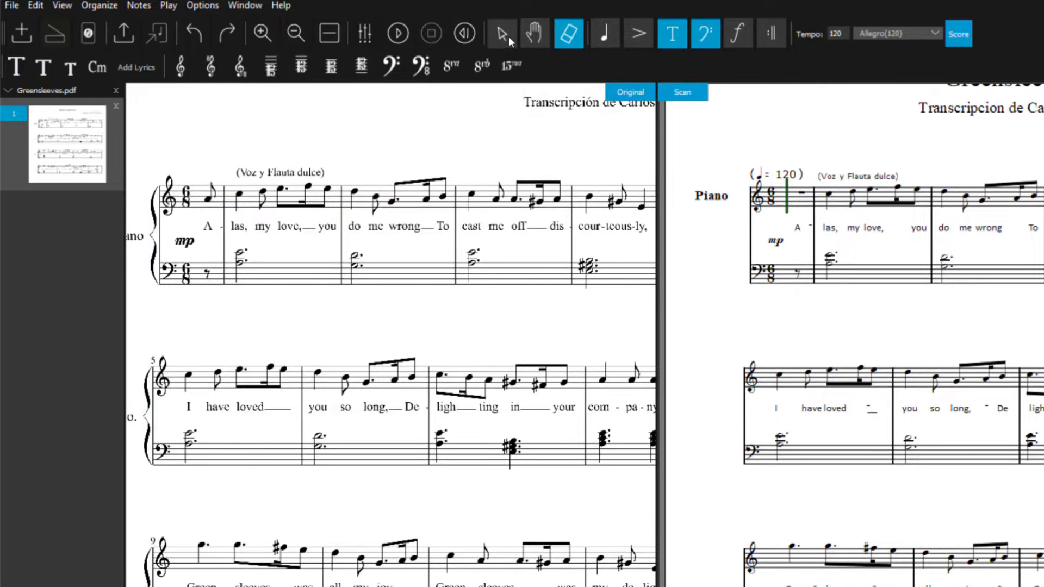
left_click(193, 33)
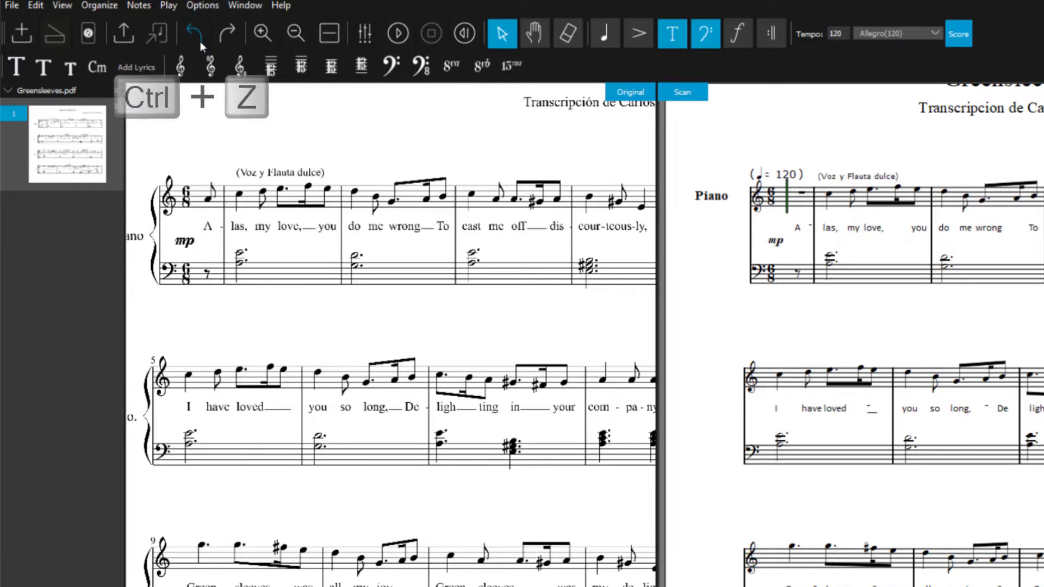
key("ctrl+z")
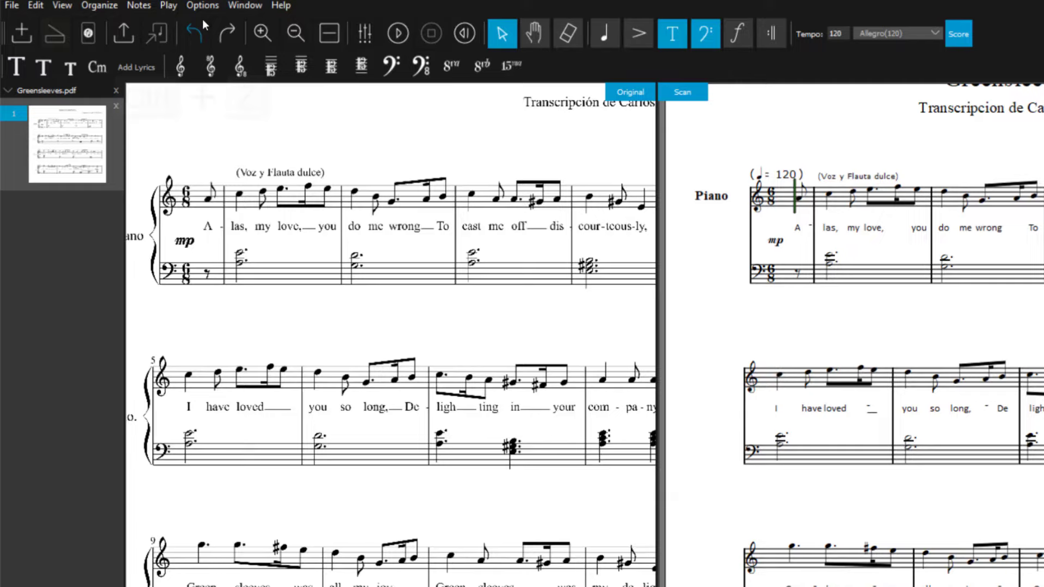
left_click(202, 5)
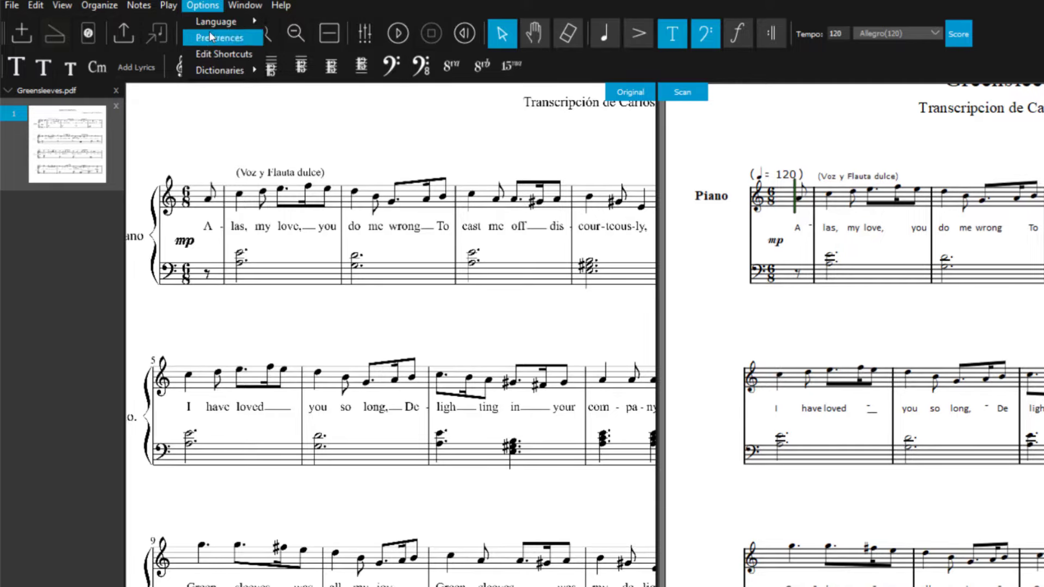
Browse the Edit Shortcuts list from Options, then close it
left_click(224, 54)
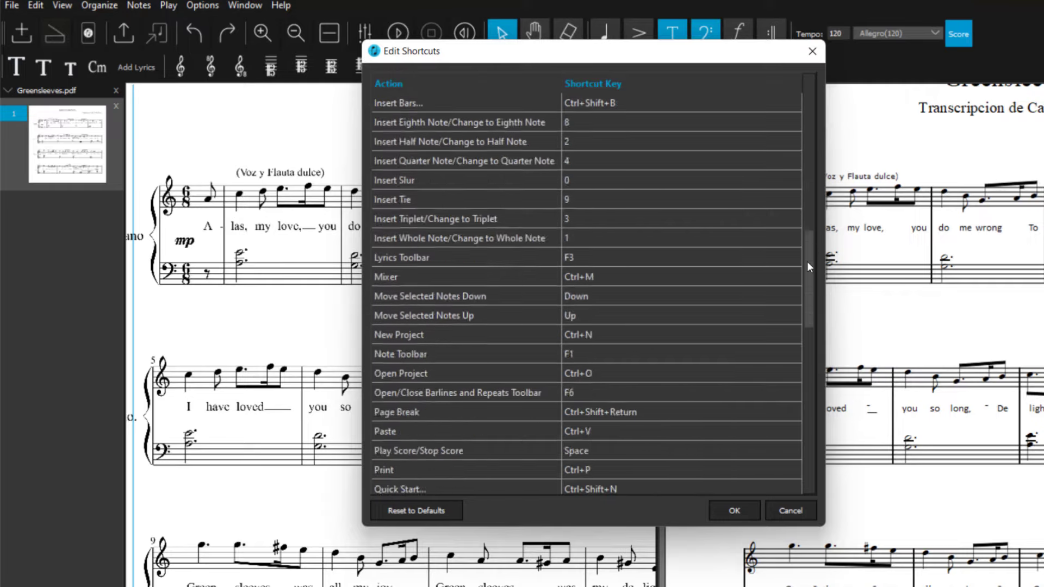
scroll("down", 3)
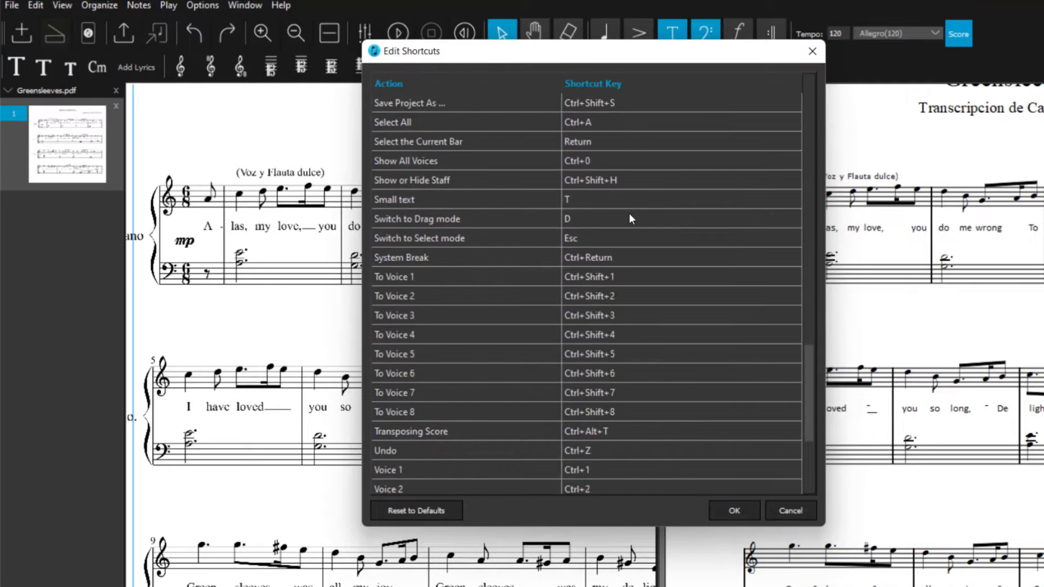
left_click(733, 511)
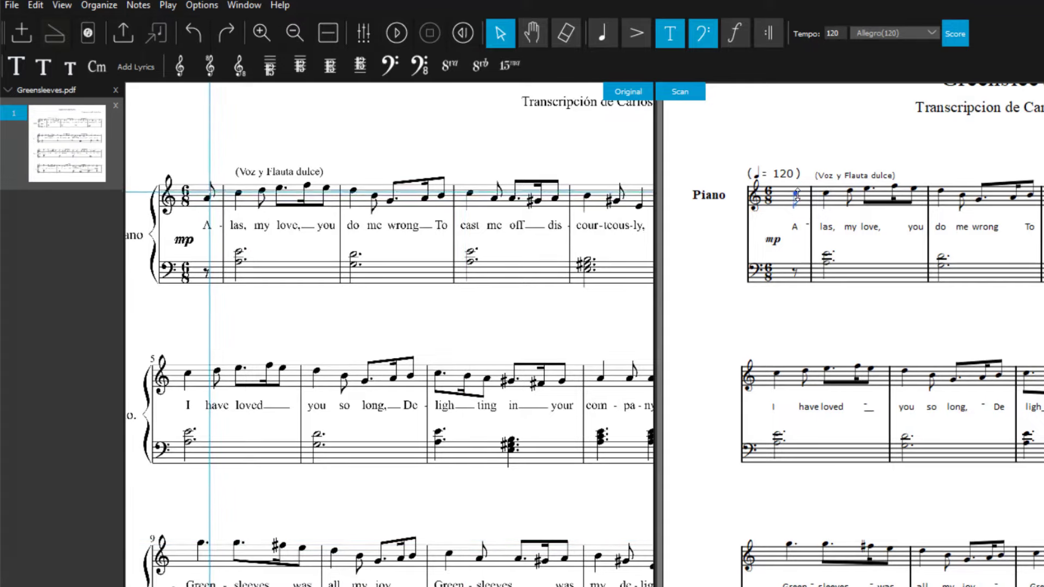
Show the Note toolbar and try new lengths on the pickup and first-bar notes
left_click(603, 33)
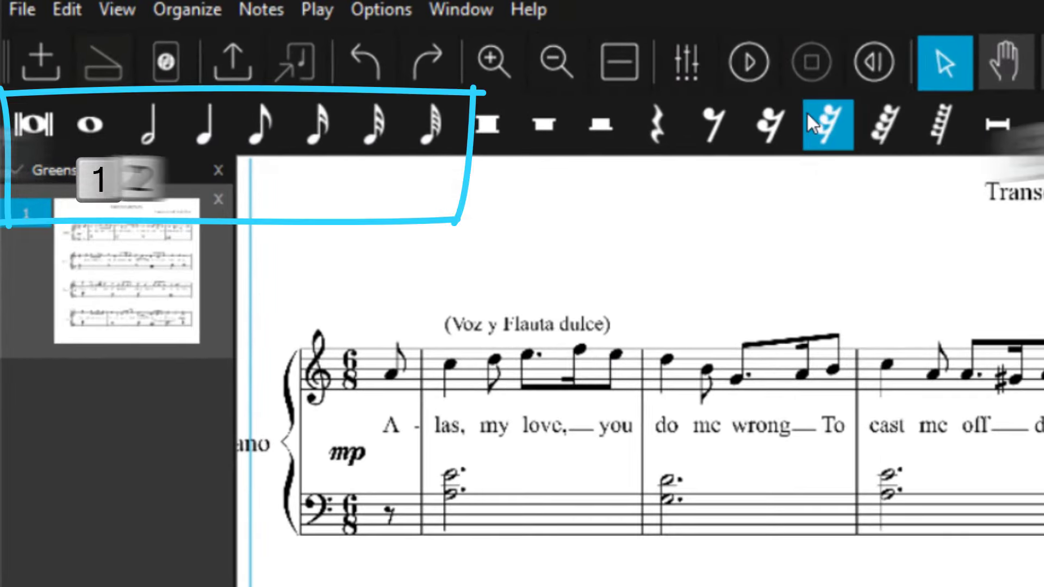
left_click(486, 125)
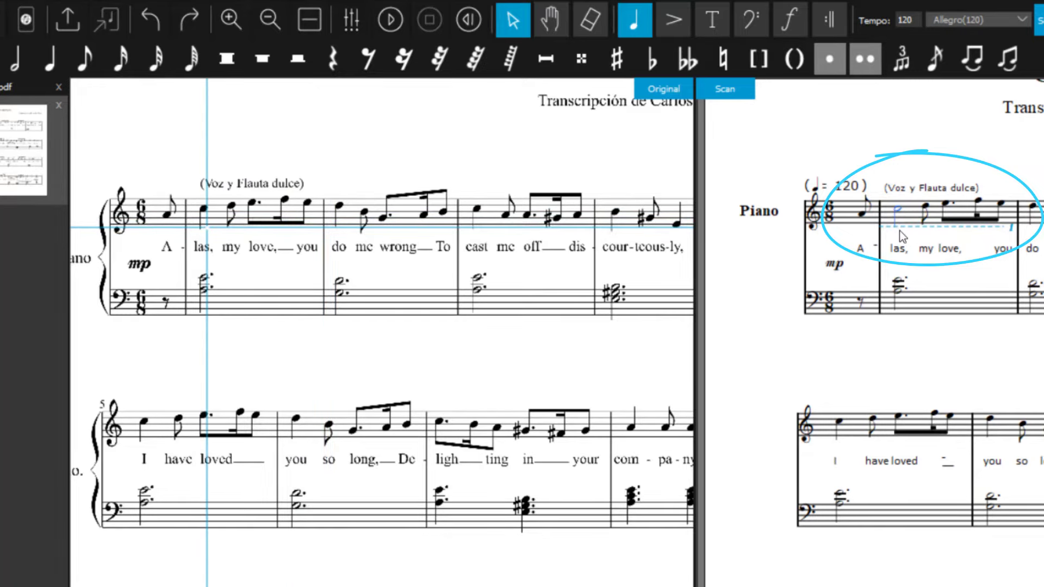
left_click(47, 57)
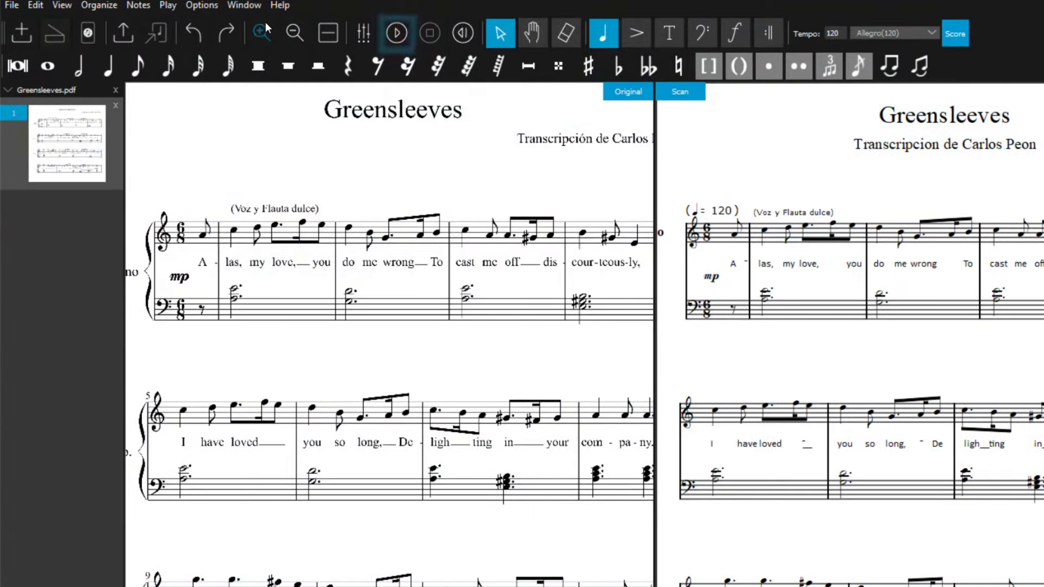
Open the Playback panel, play the scanned score at 72% tempo, then stop it
left_click(243, 6)
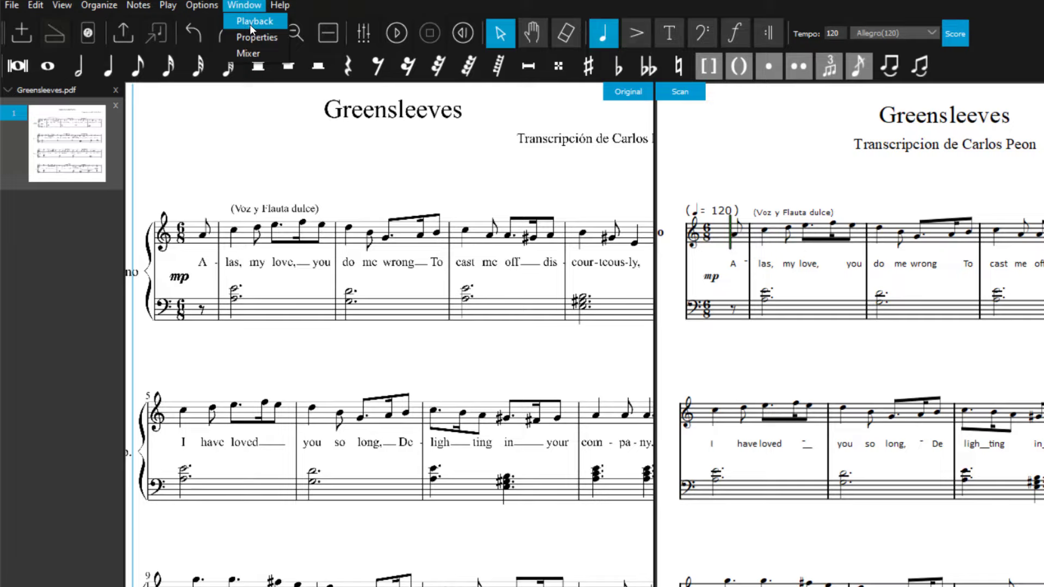
left_click(255, 21)
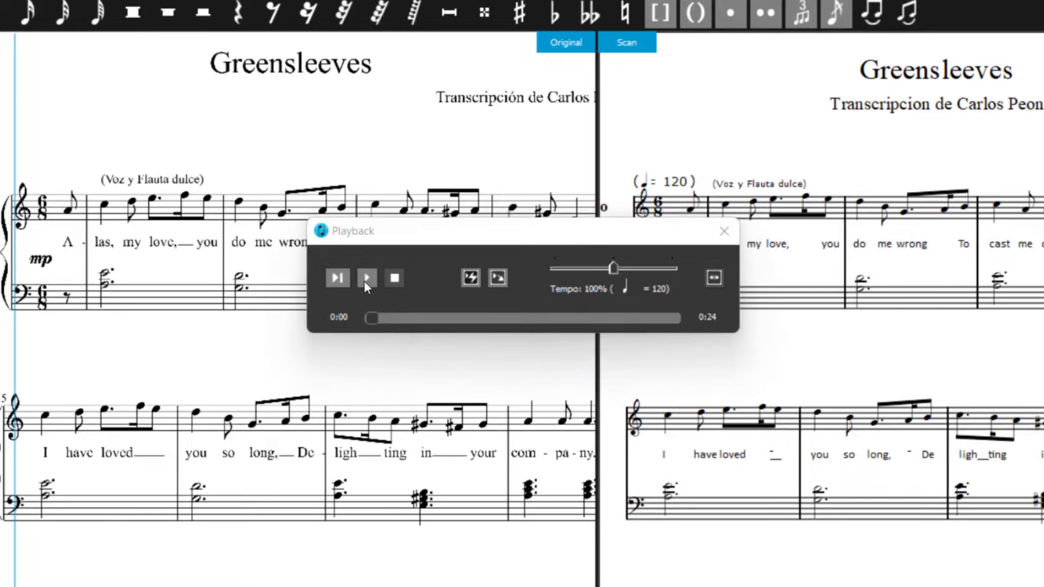
left_click(366, 277)
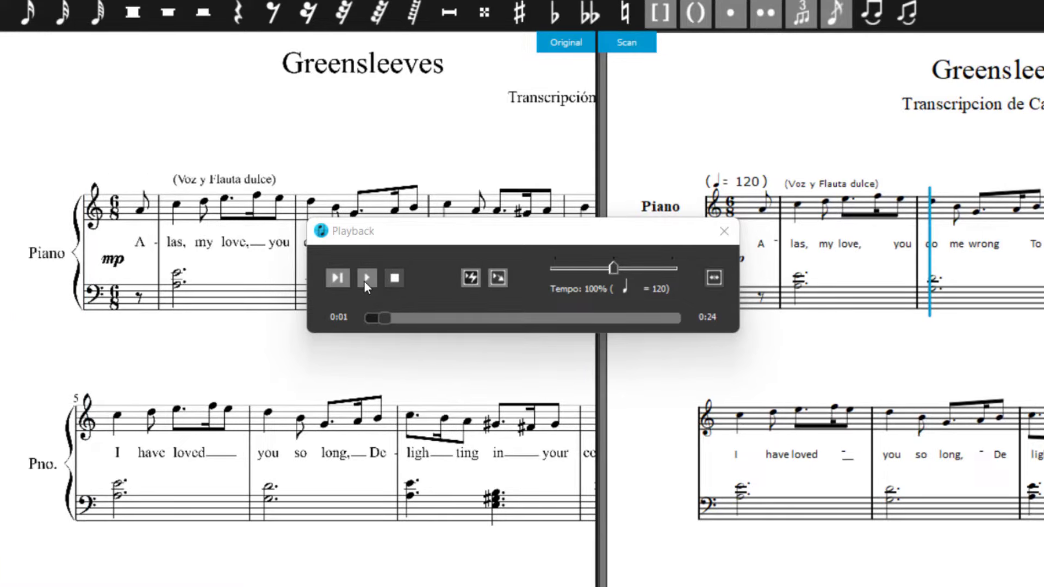
left_click(366, 278)
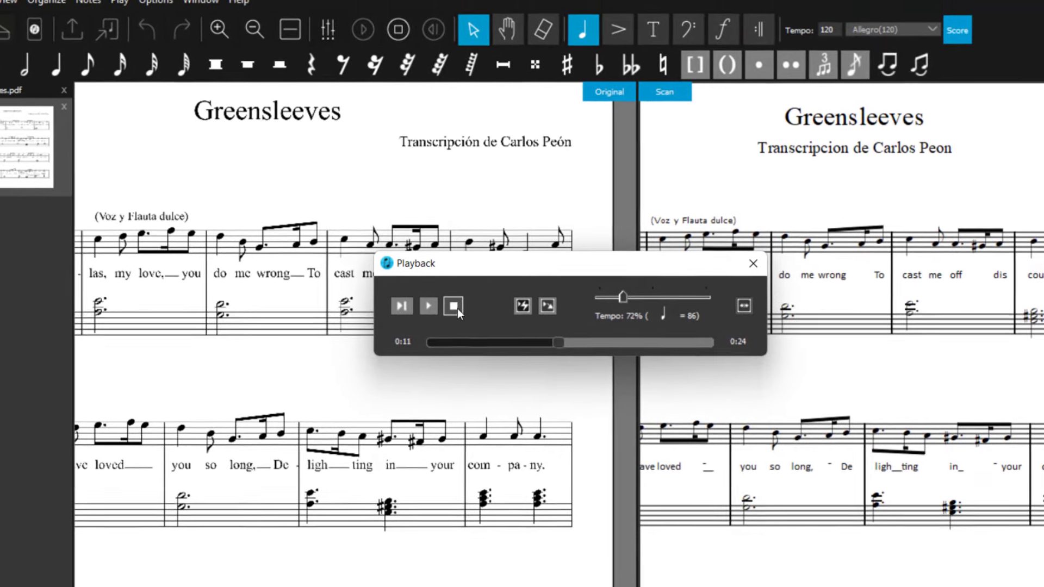
left_click(457, 307)
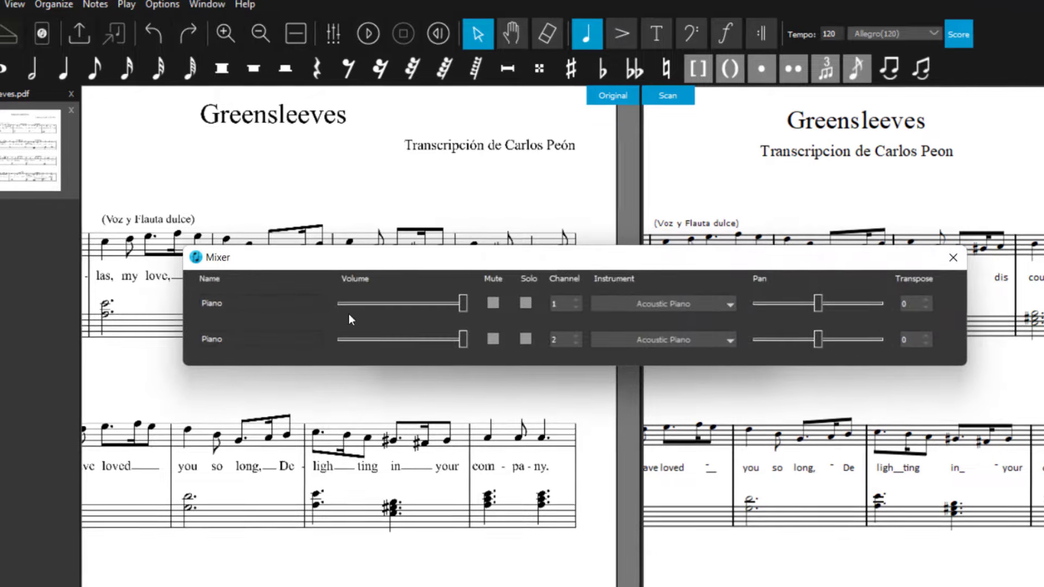
Mute piano channel 2, switch channel 1 to Strings > Viola, play back, then close the mixer
left_click(689, 305)
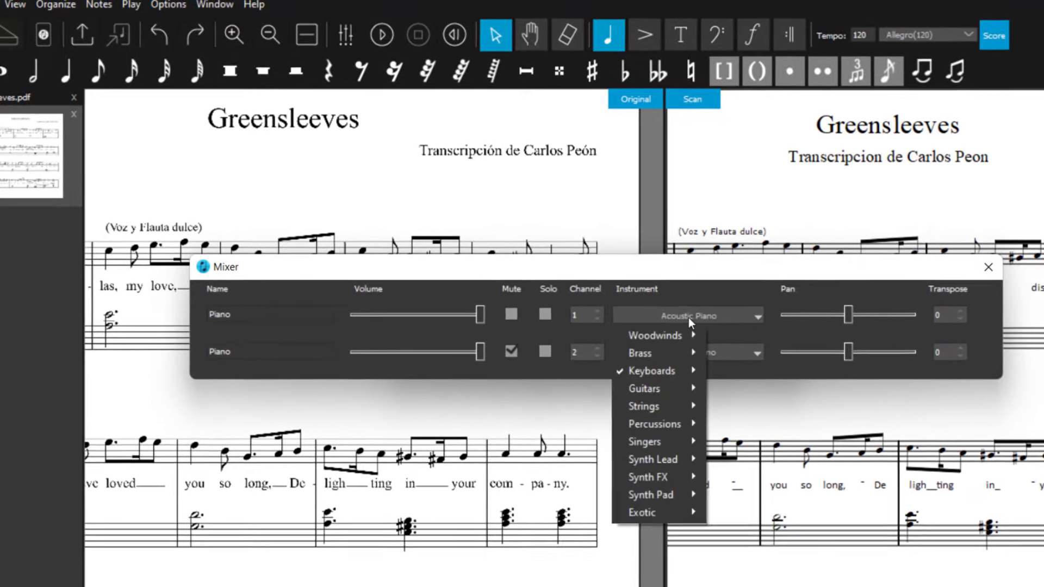
left_click(643, 406)
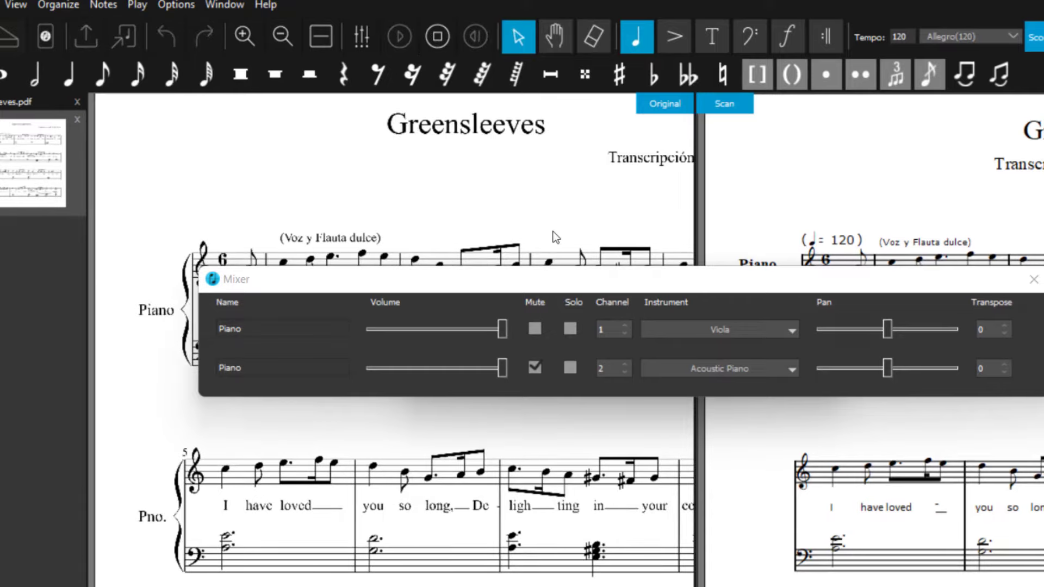
mouse_move(648, 291)
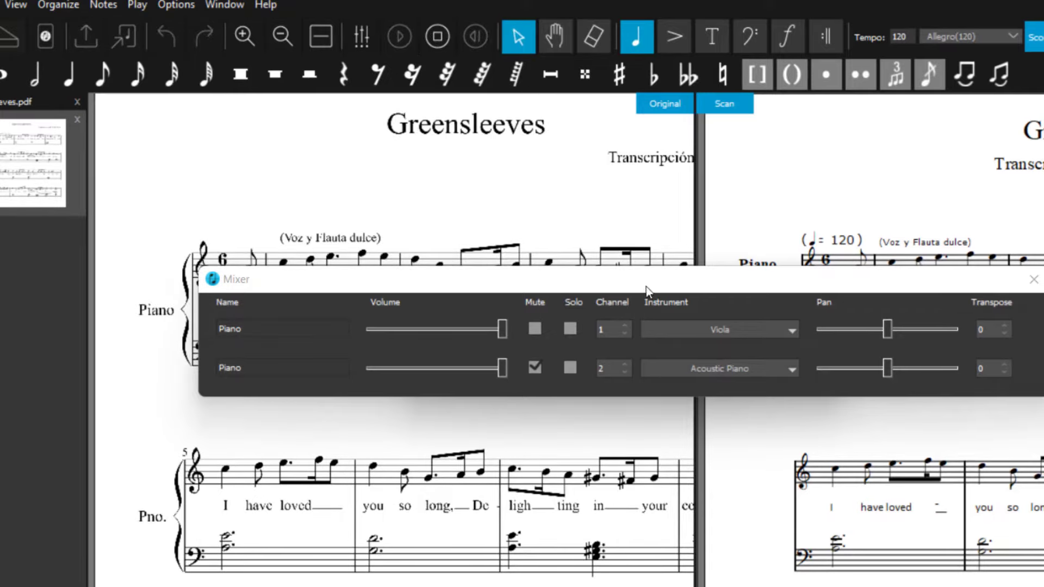
left_click(401, 35)
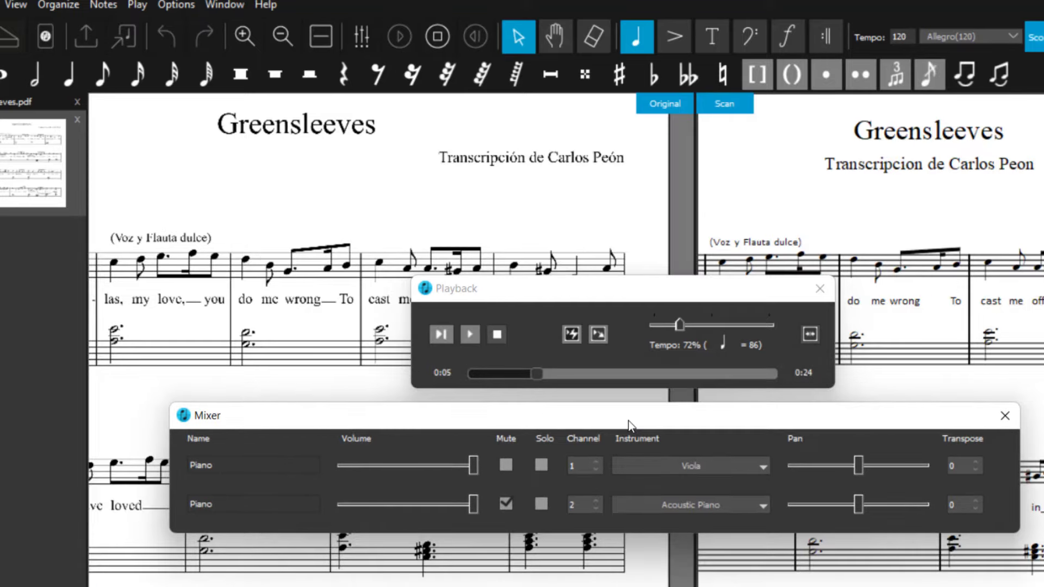
left_click(469, 334)
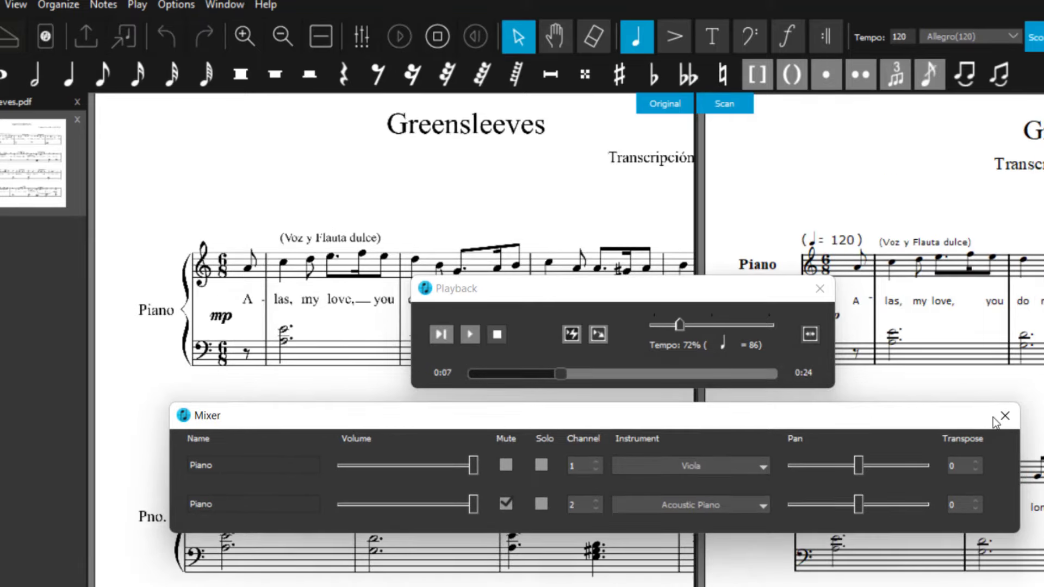
left_click(1004, 416)
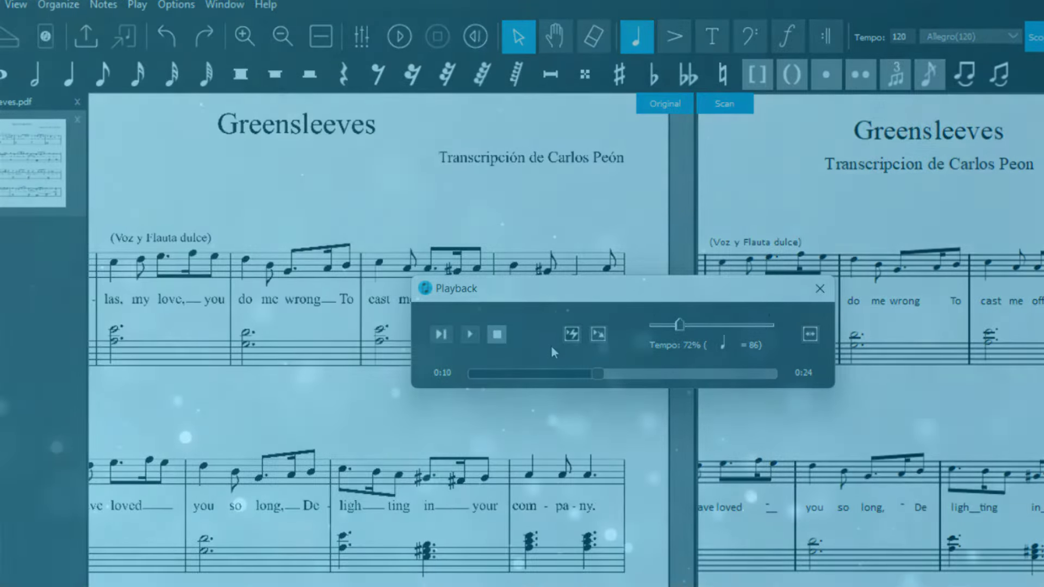
left_click(819, 288)
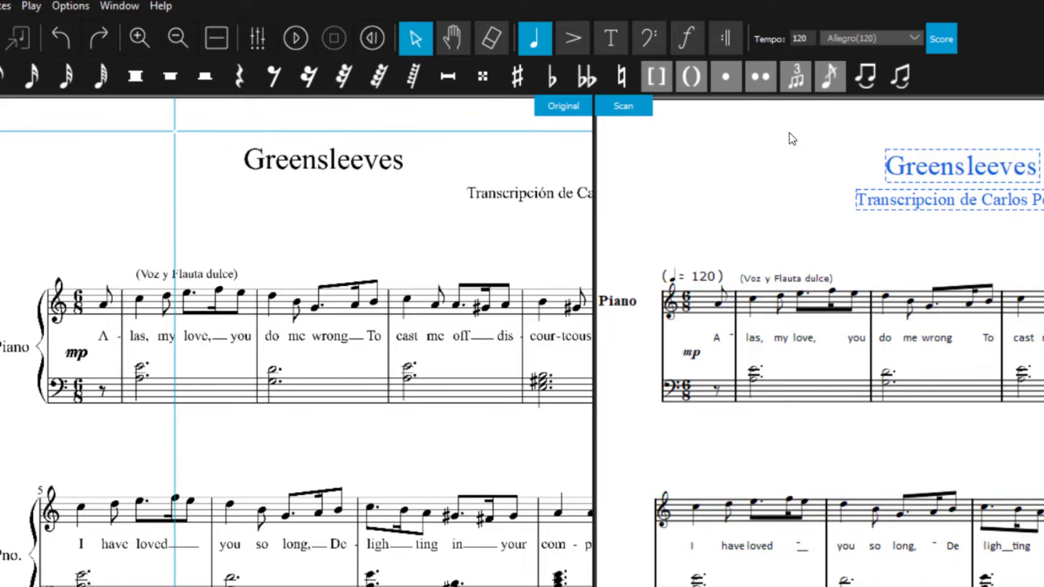
Open Window > Properties and inspect the title's text type, the tempo mark and the mp dynamic
left_click(119, 6)
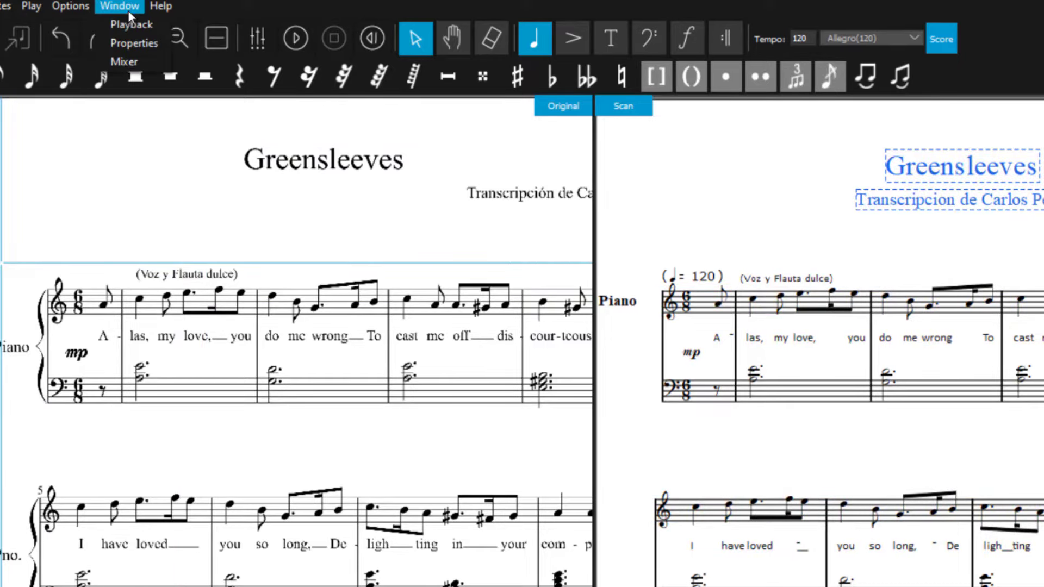
left_click(134, 42)
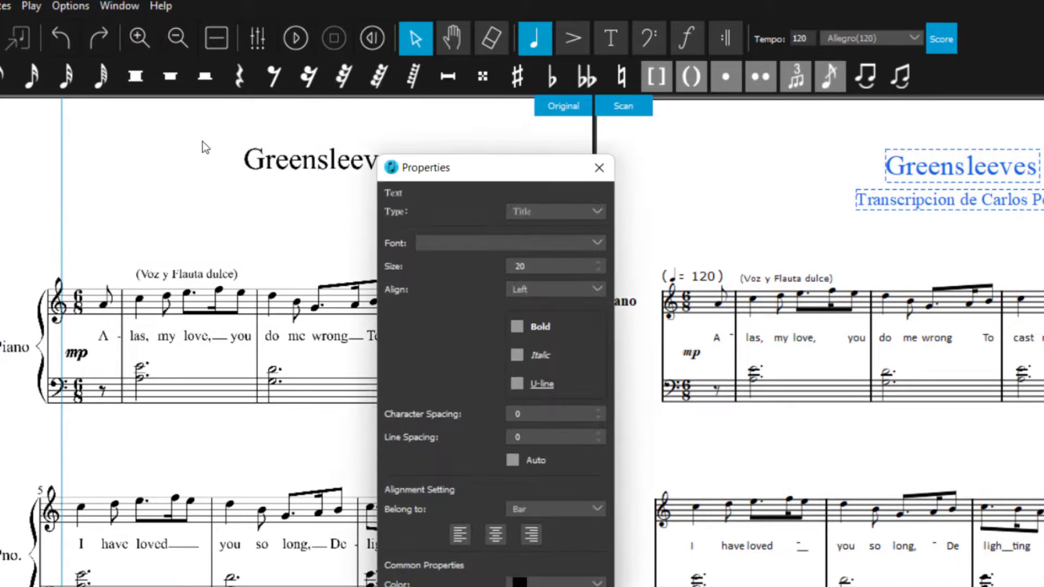
left_click(555, 211)
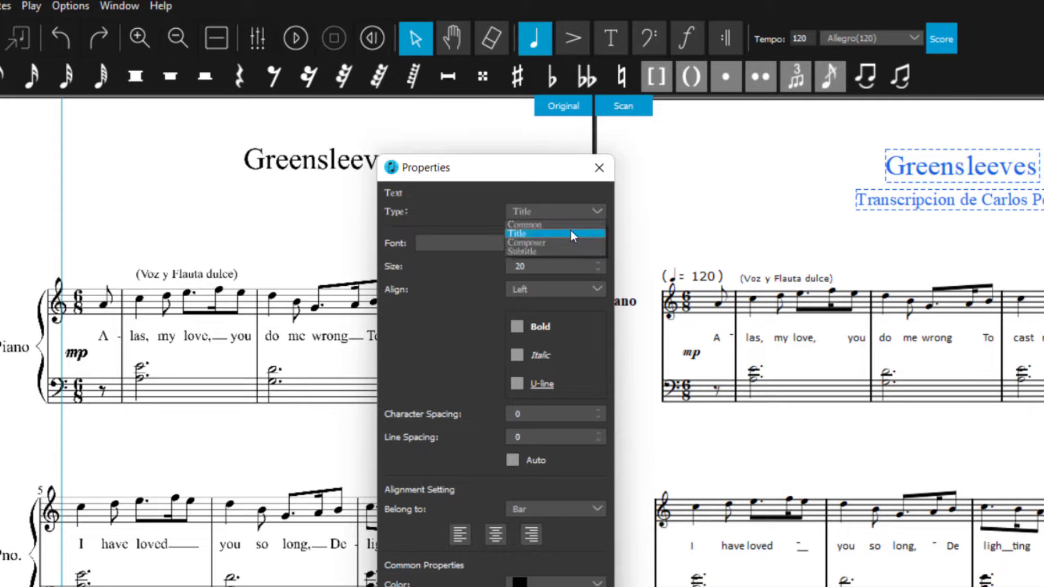
left_click(525, 224)
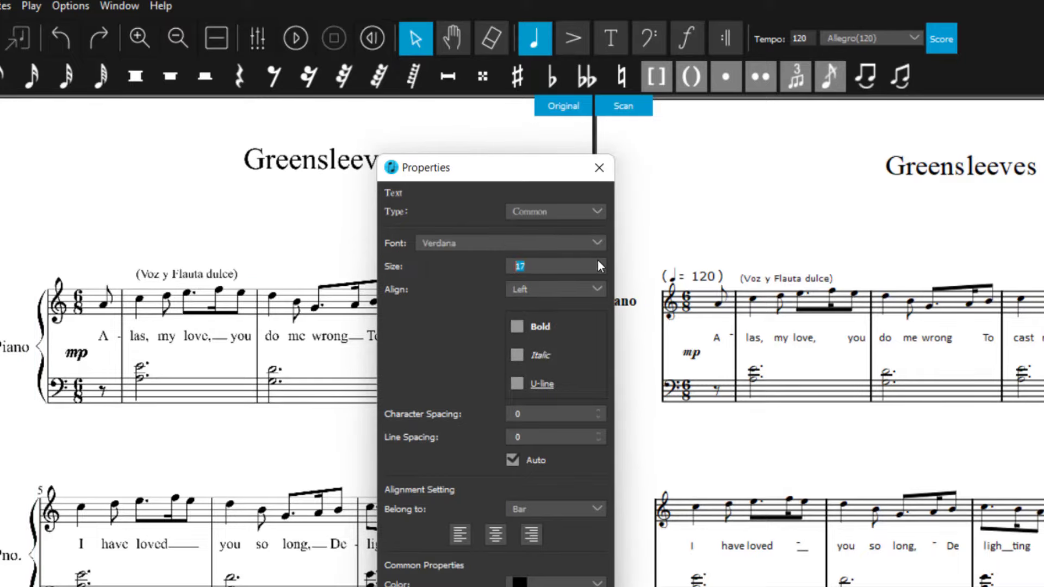
left_click(692, 277)
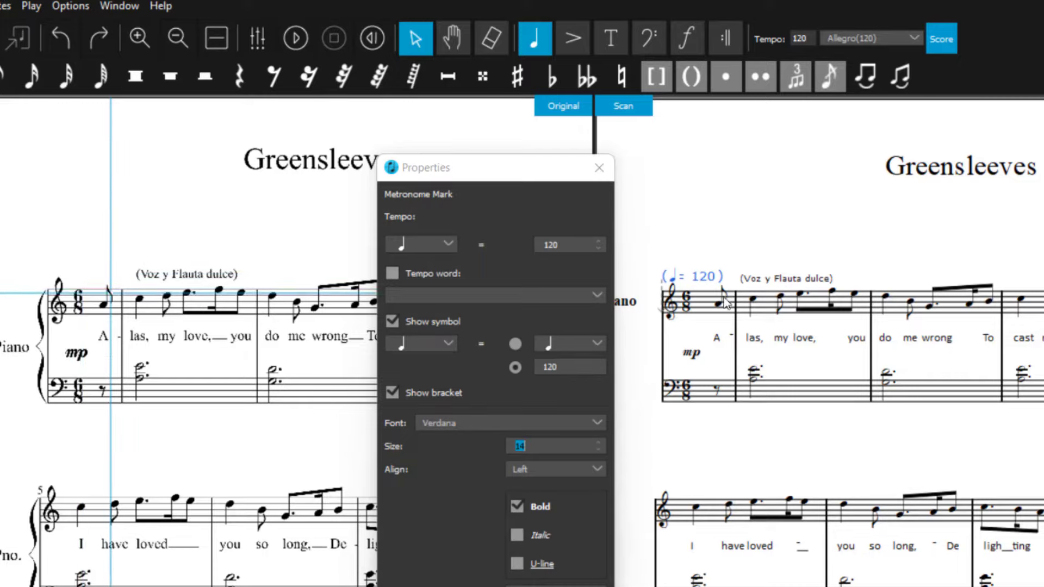
left_click(722, 306)
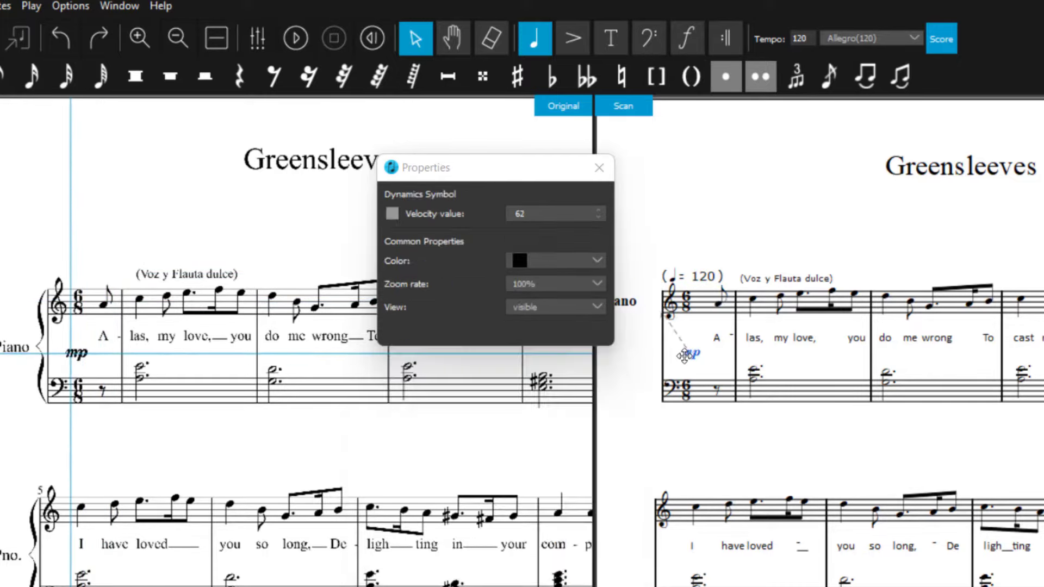
left_click(12, 6)
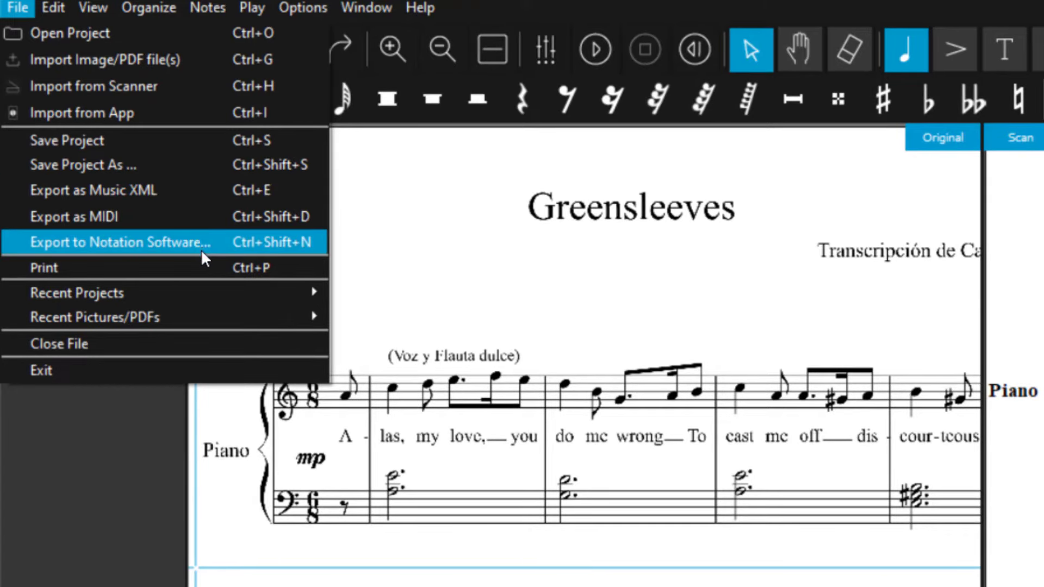
mouse_move(200, 267)
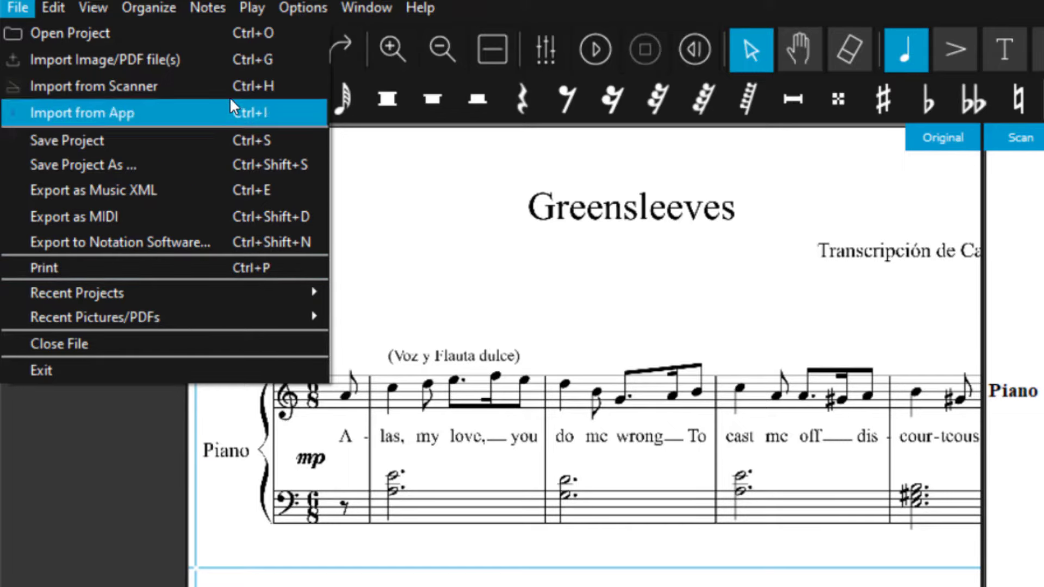
left_click(303, 7)
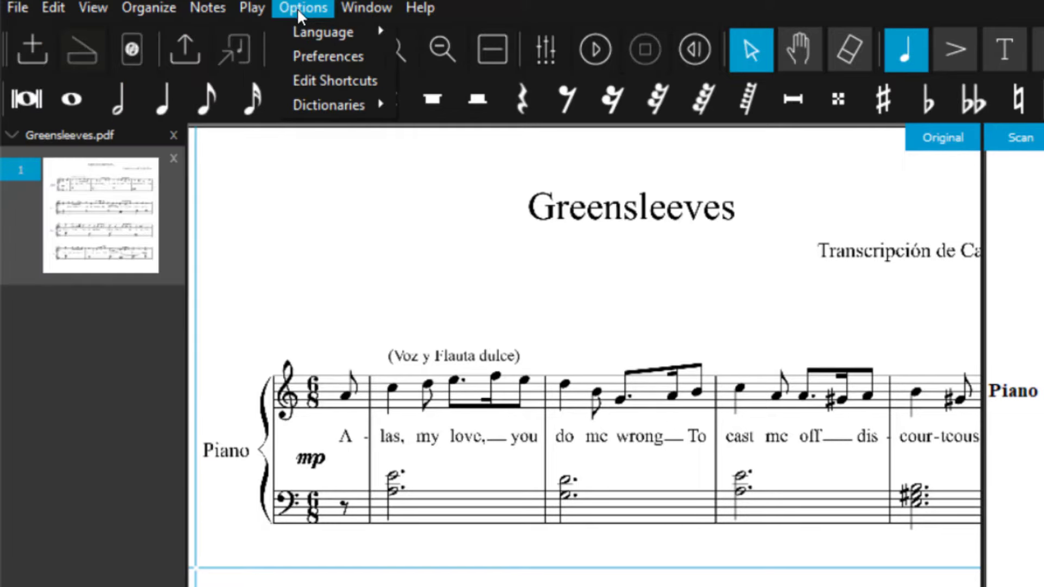
mouse_move(323, 31)
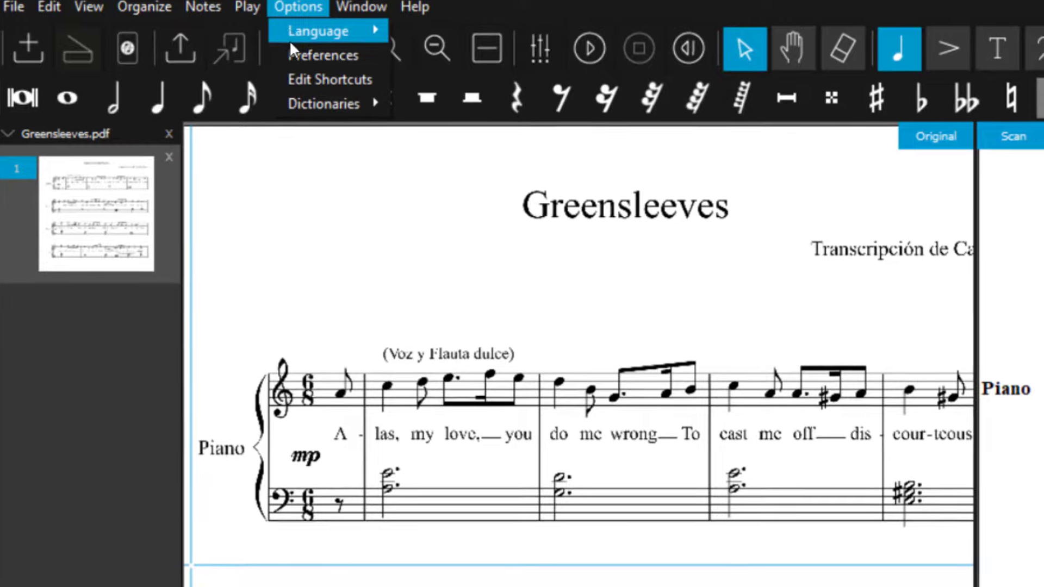
left_click(325, 55)
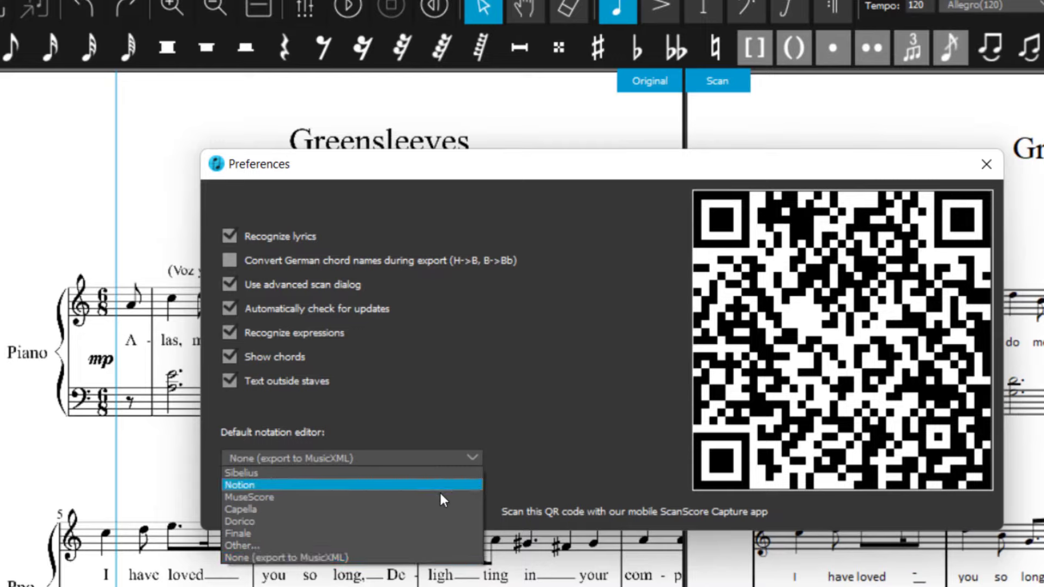
mouse_move(453, 545)
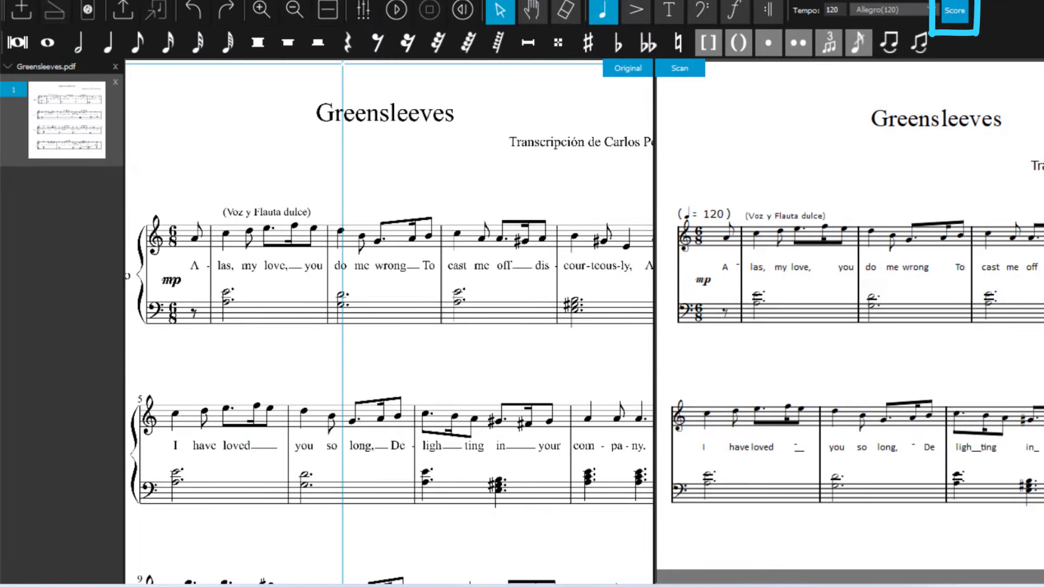
Switch to Score mode and confirm closing the scan view
left_click(955, 11)
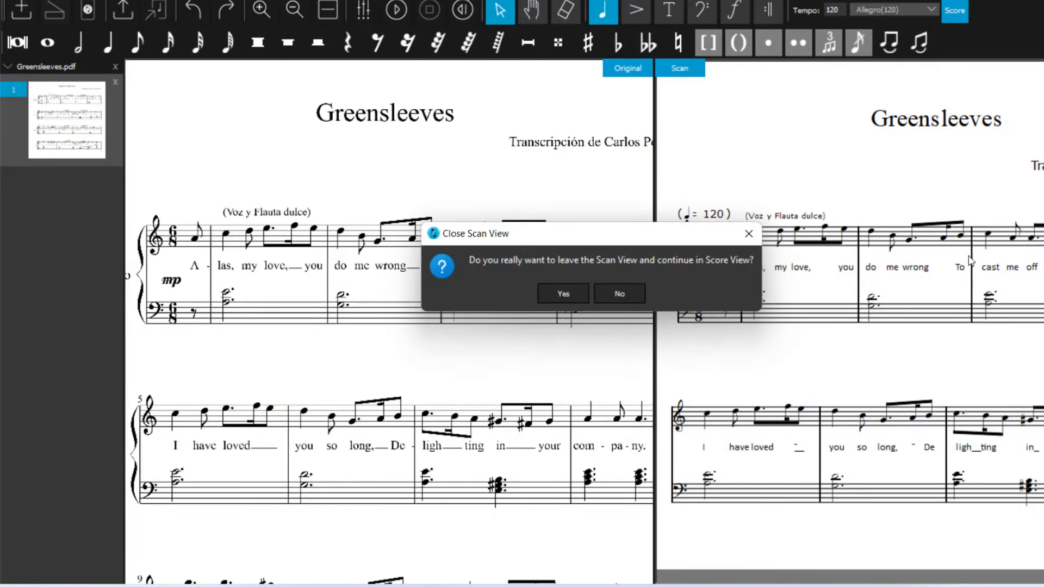
left_click(562, 294)
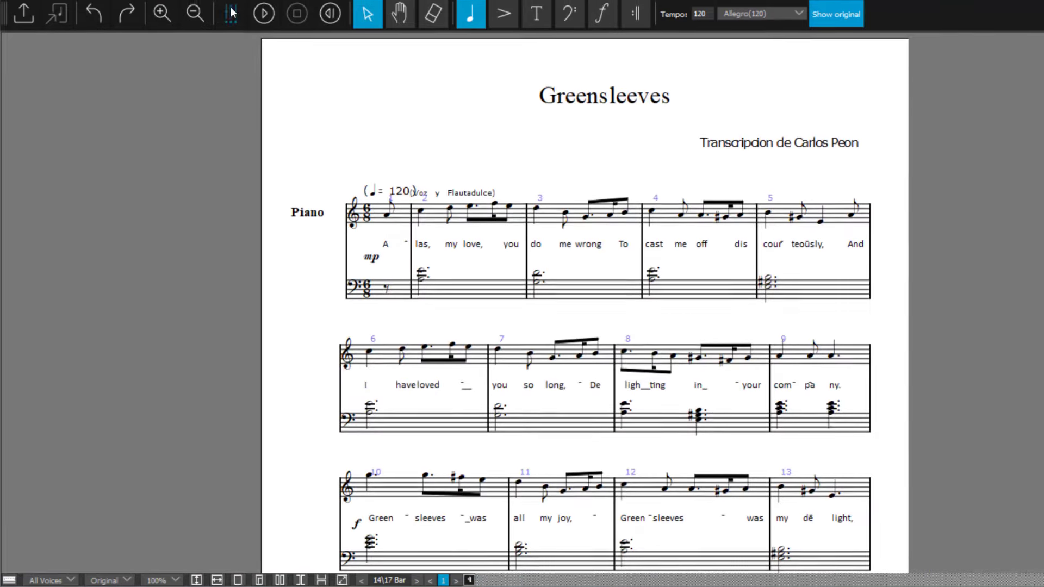
Choose Layout > Increase the Number of Bars per System
left_click(195, 6)
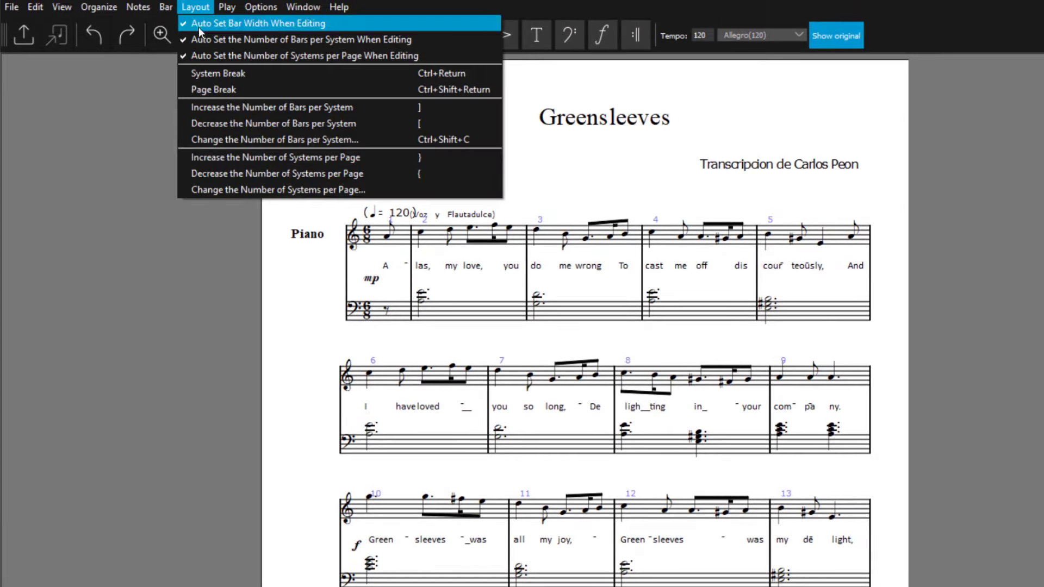
mouse_move(225, 107)
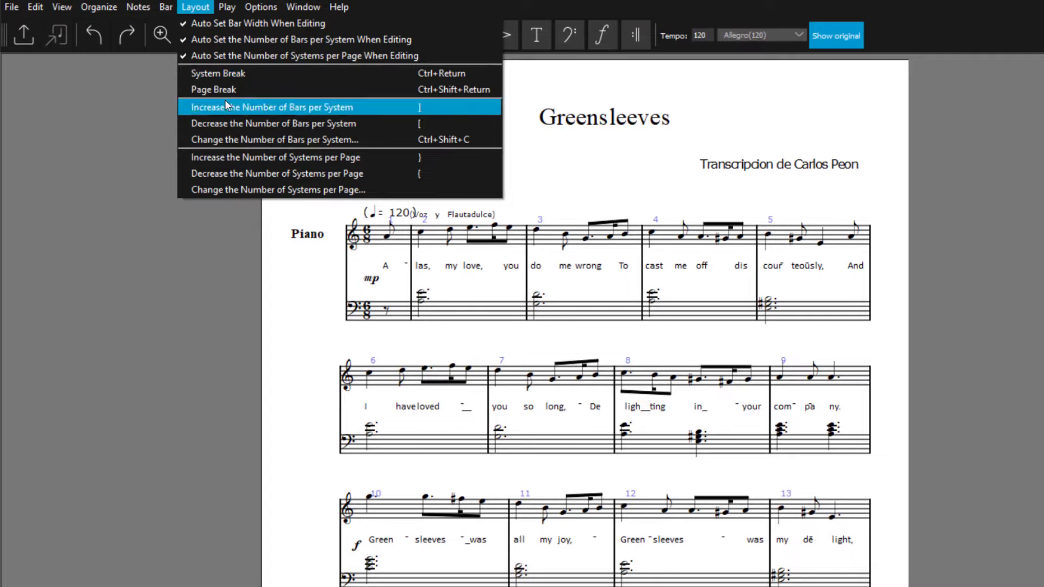
left_click(273, 107)
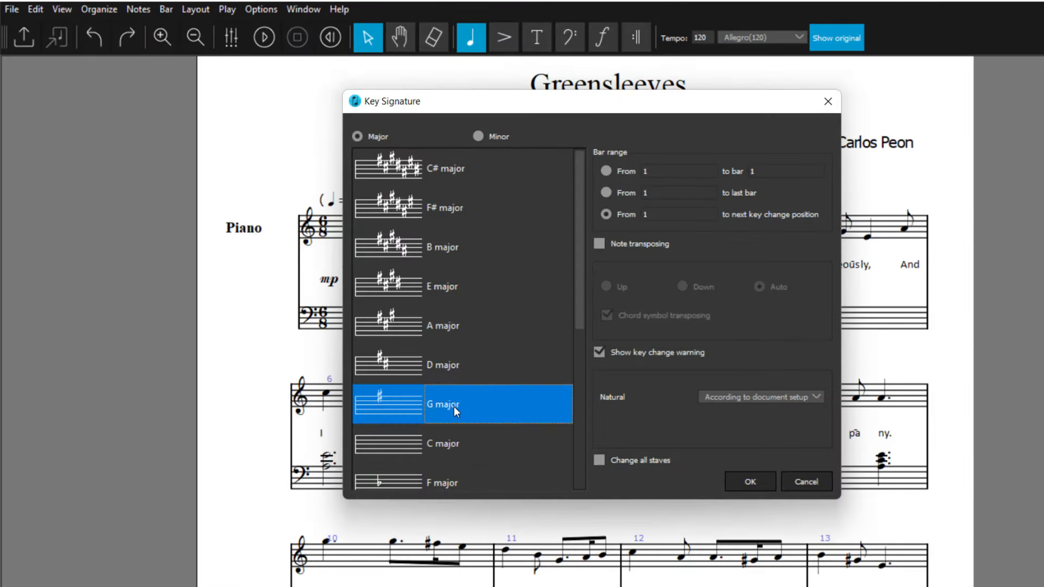
Change the key to G major from bar 1 to the last bar, transposing notes on all staves
left_click(605, 192)
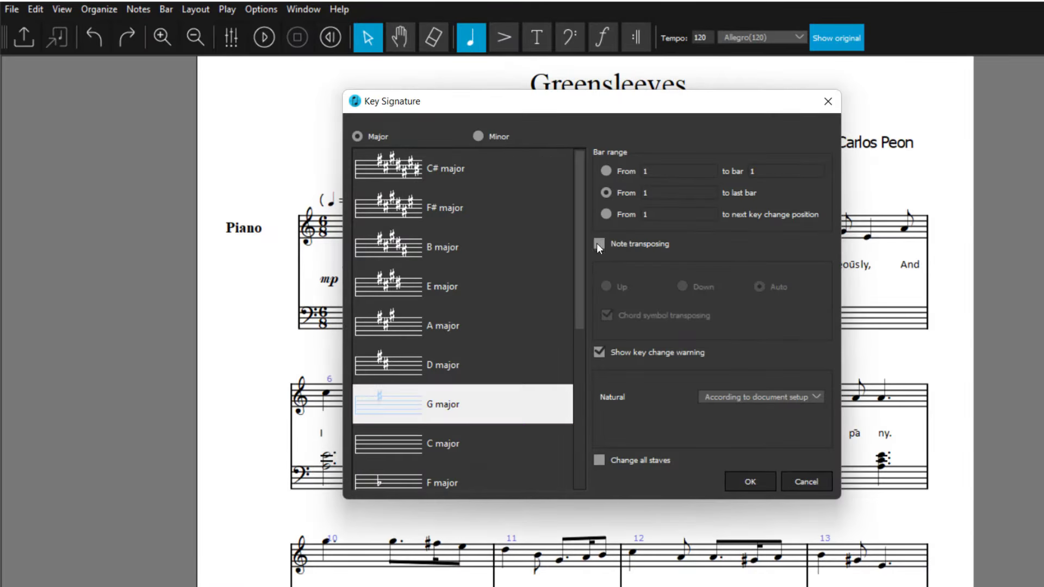
left_click(599, 244)
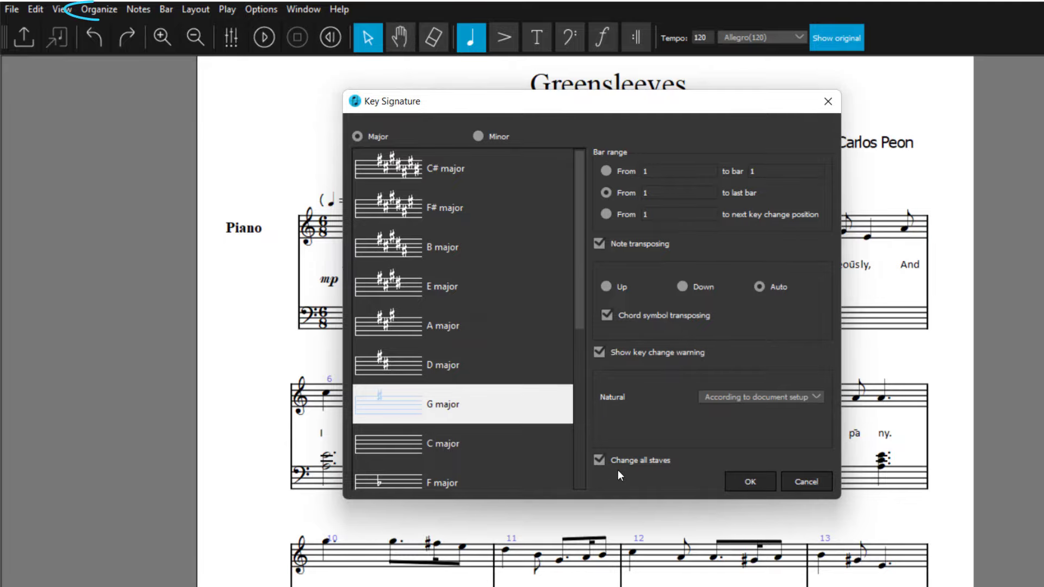
left_click(748, 482)
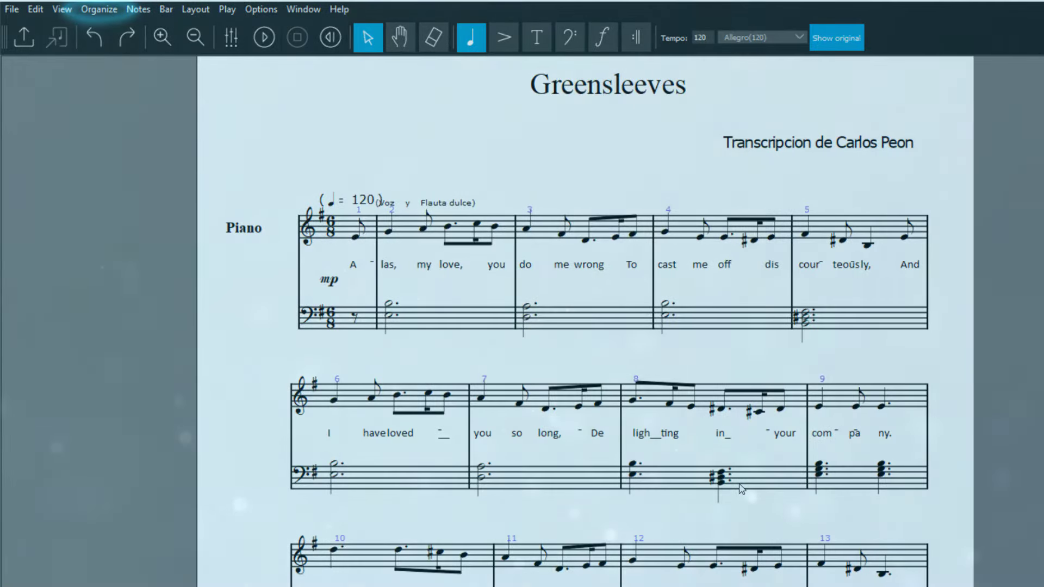
left_click(99, 8)
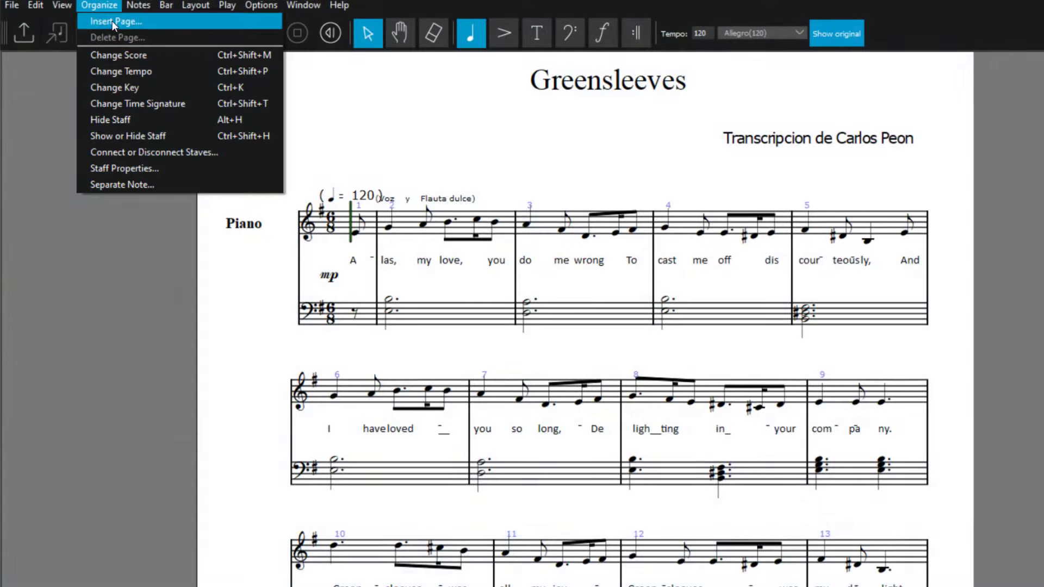
Add a Woodwinds > Flute staff via Change Score and move it above the piano staves
left_click(119, 56)
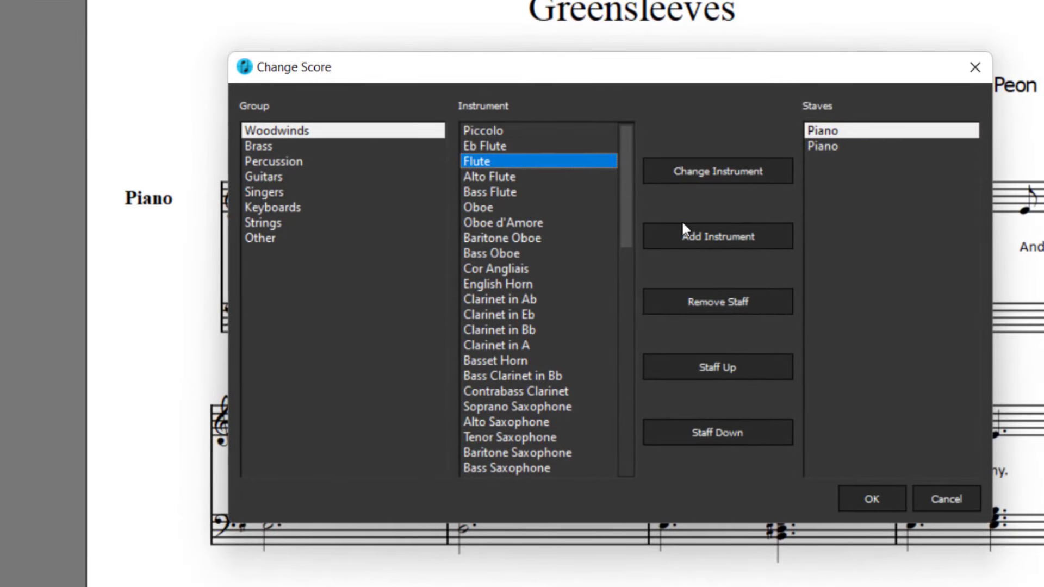
left_click(717, 235)
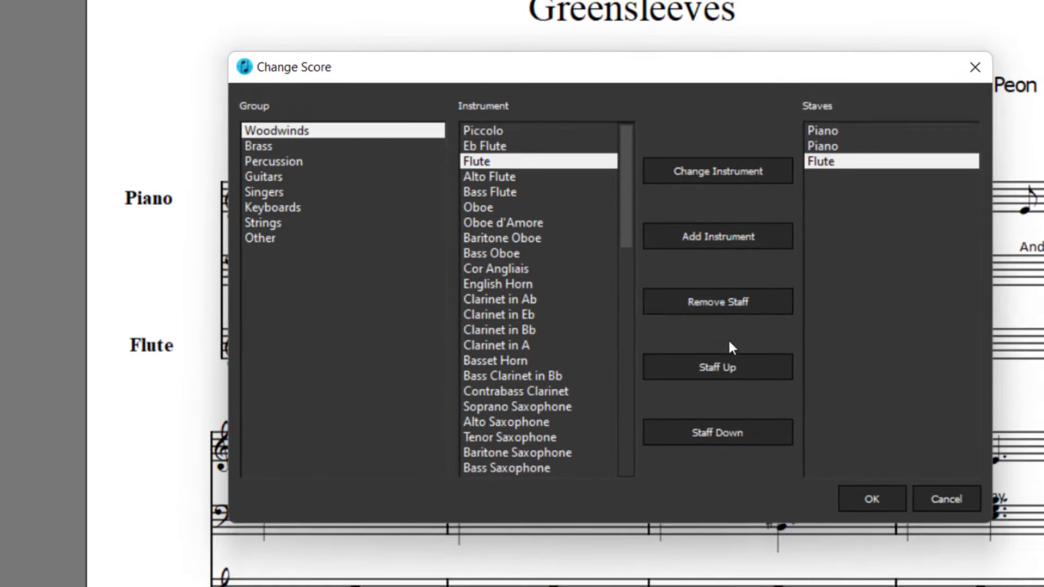
left_click(717, 367)
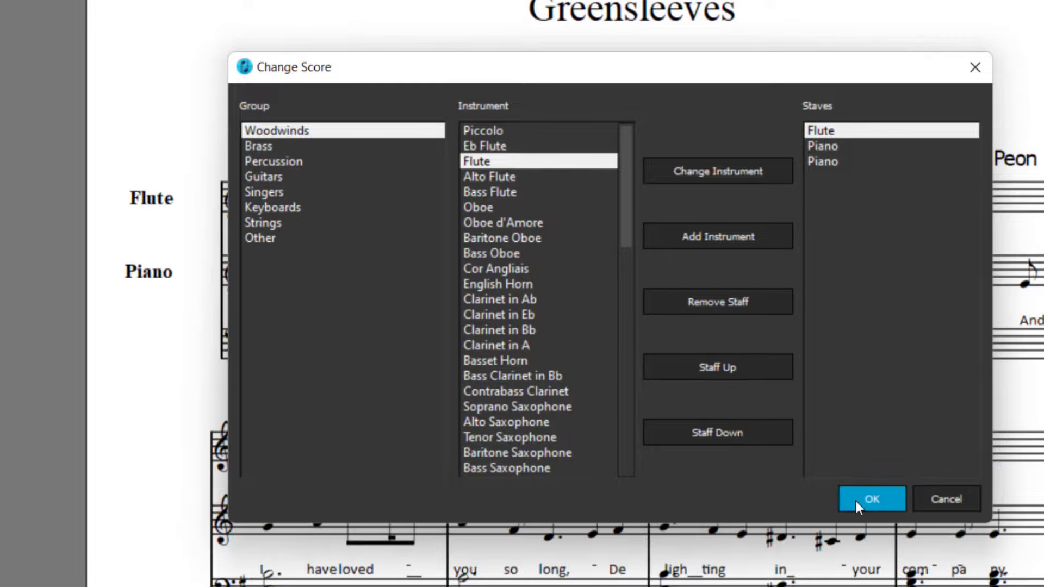
left_click(872, 499)
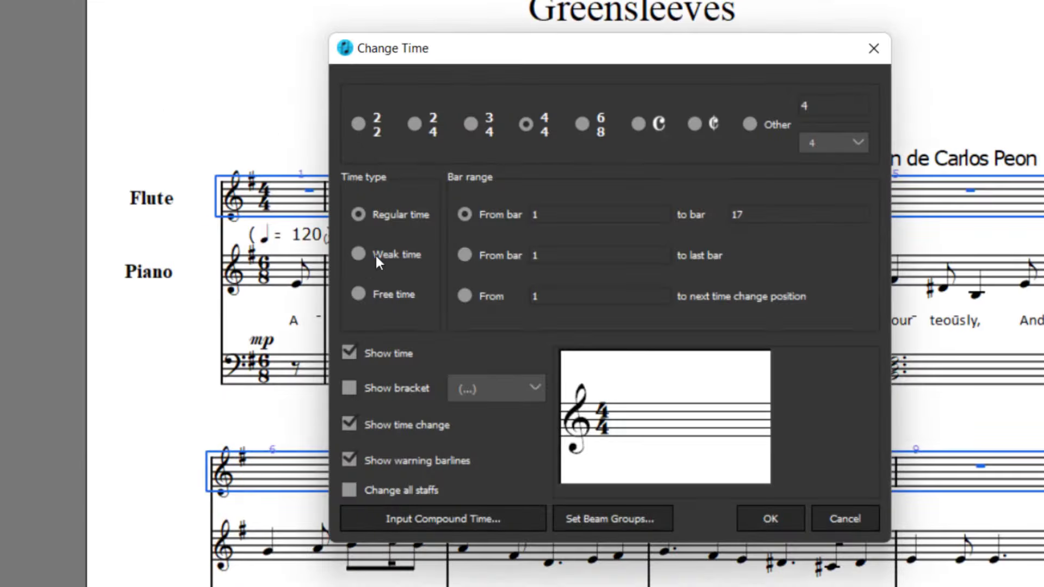
mouse_move(571, 131)
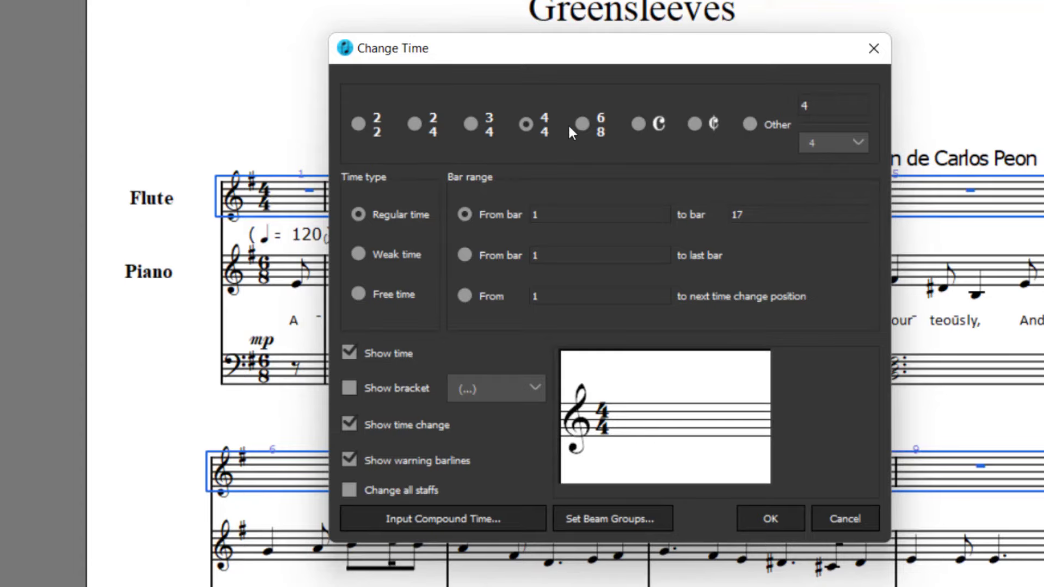
Set the flute staff to 6/8 time and start entering notes in its fourth bar
left_click(582, 125)
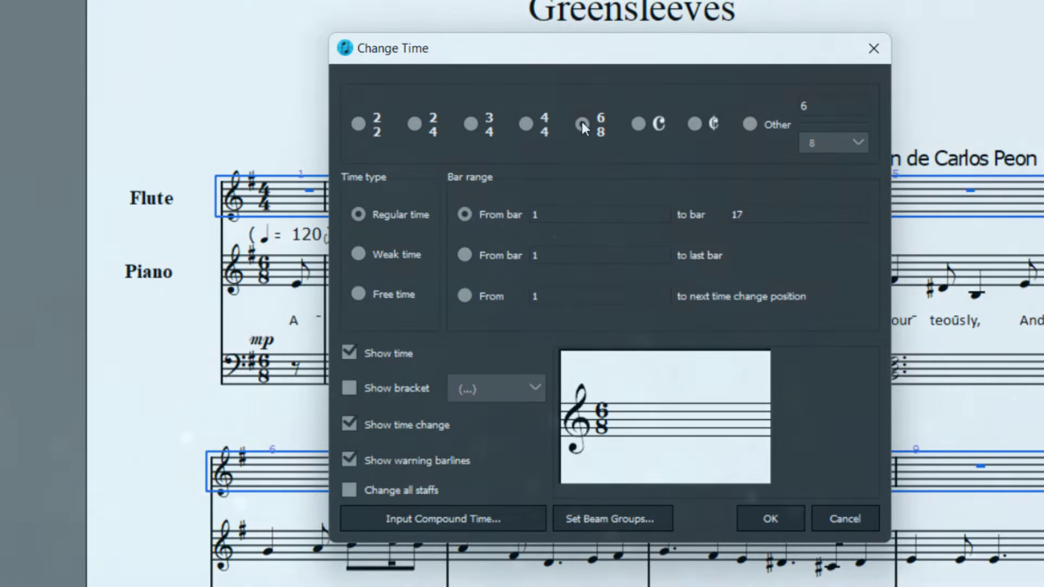
left_click(769, 519)
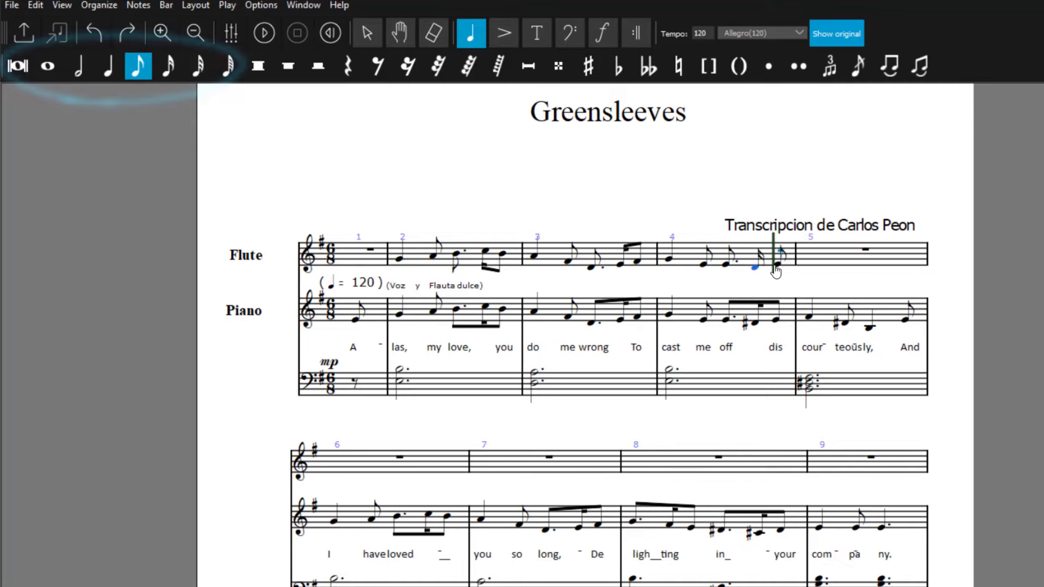
left_click(367, 33)
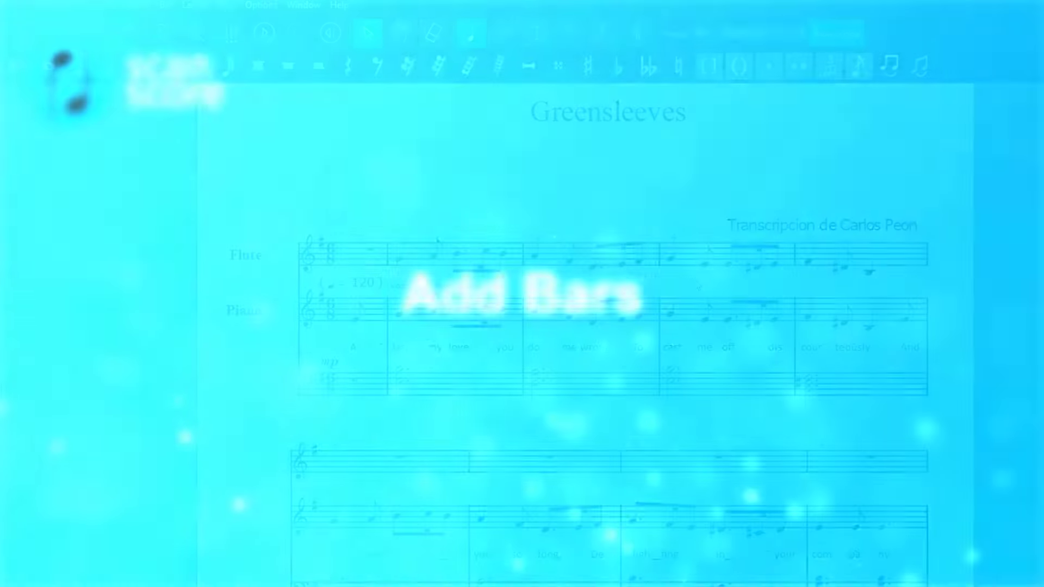
Insert four bars before the current bar and compose flute notes in them
left_click(164, 5)
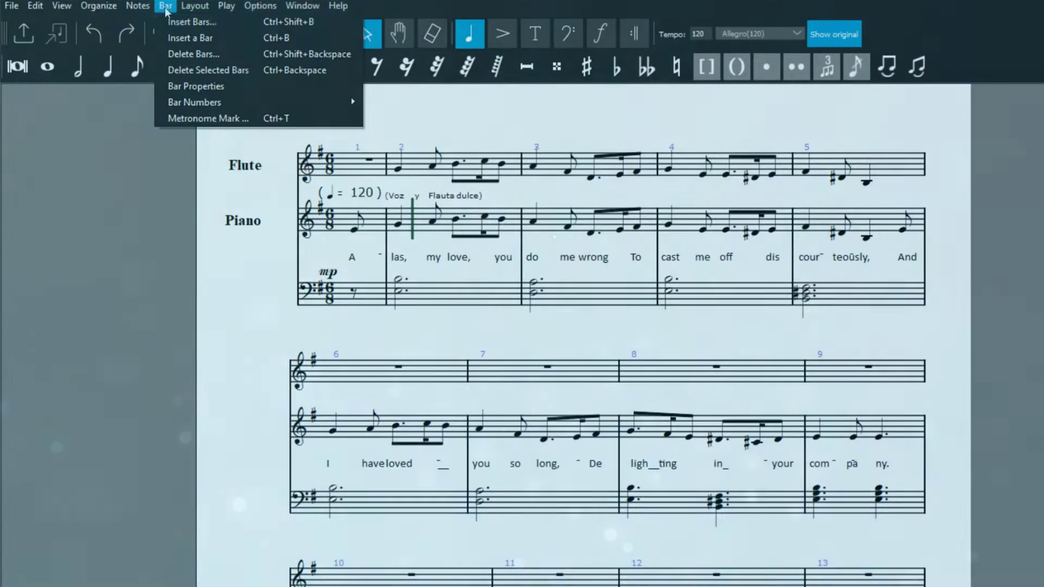
left_click(192, 22)
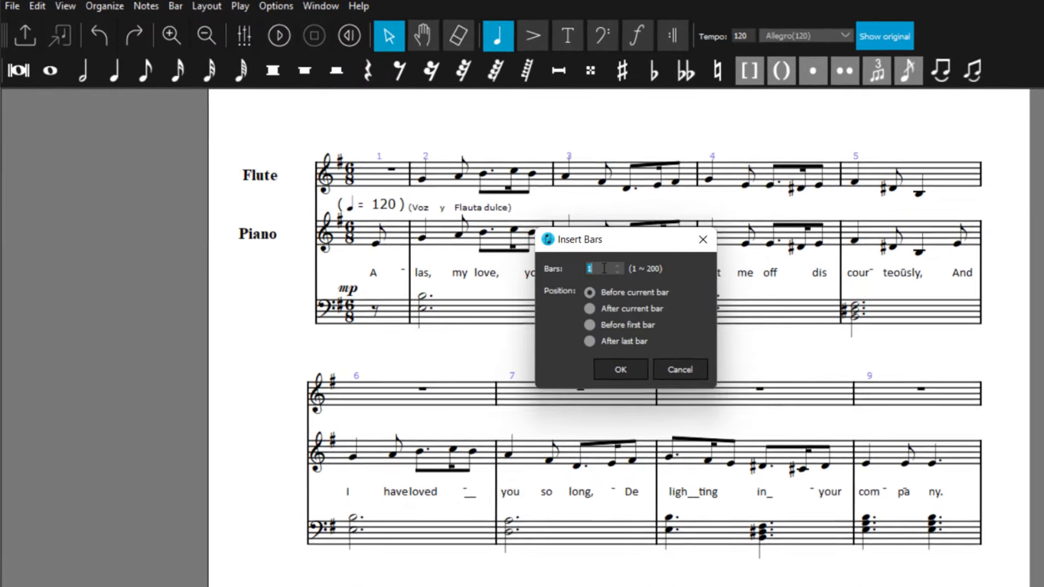
left_click(619, 370)
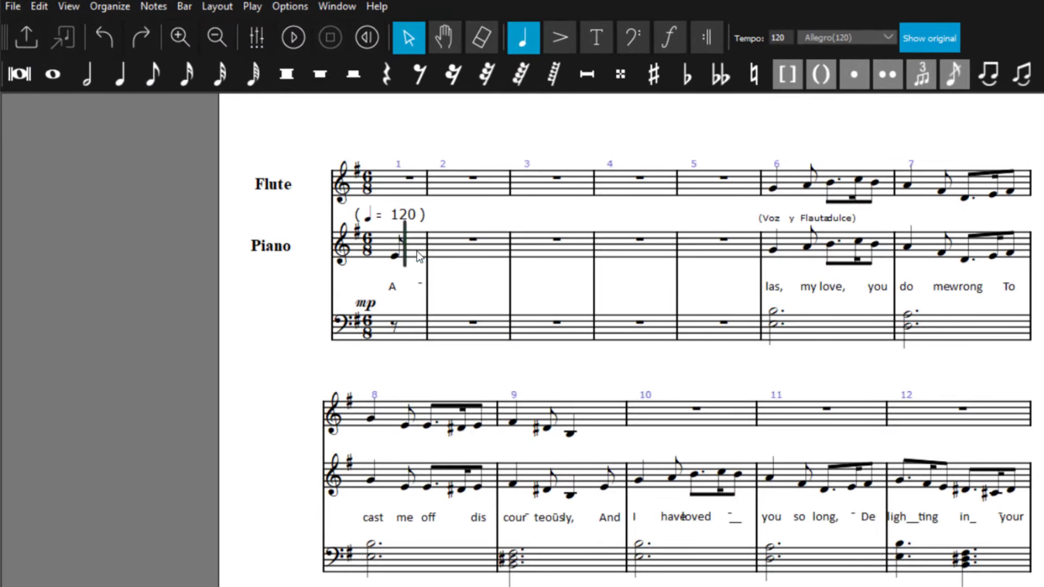
left_click(692, 250)
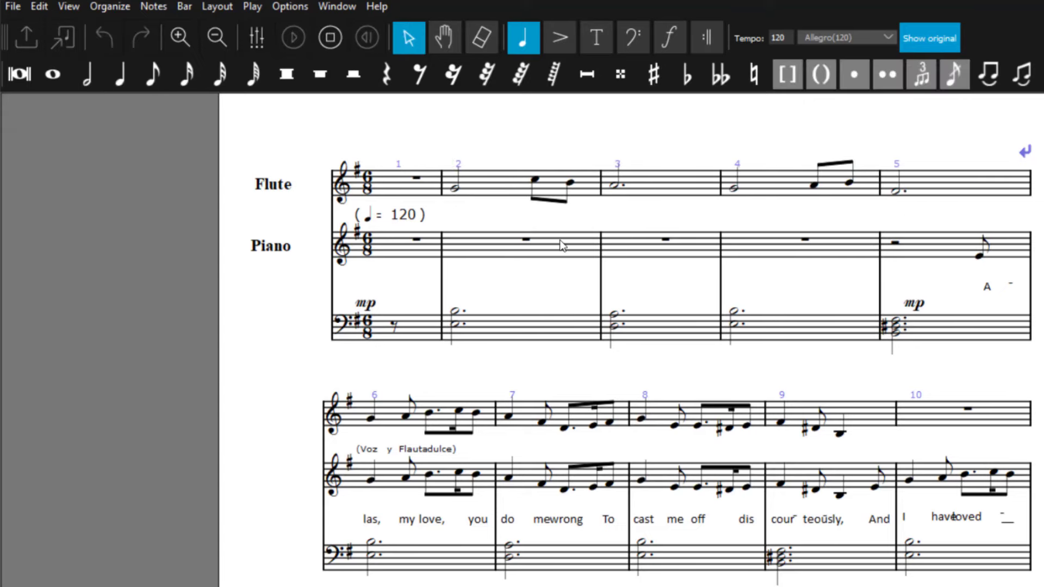
mouse_move(550, 361)
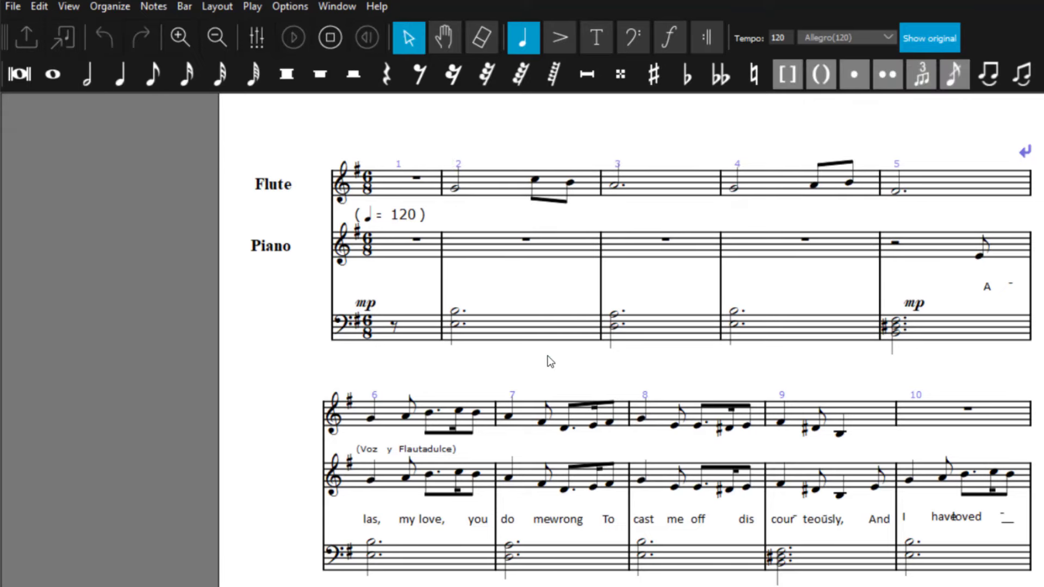
mouse_move(308, 347)
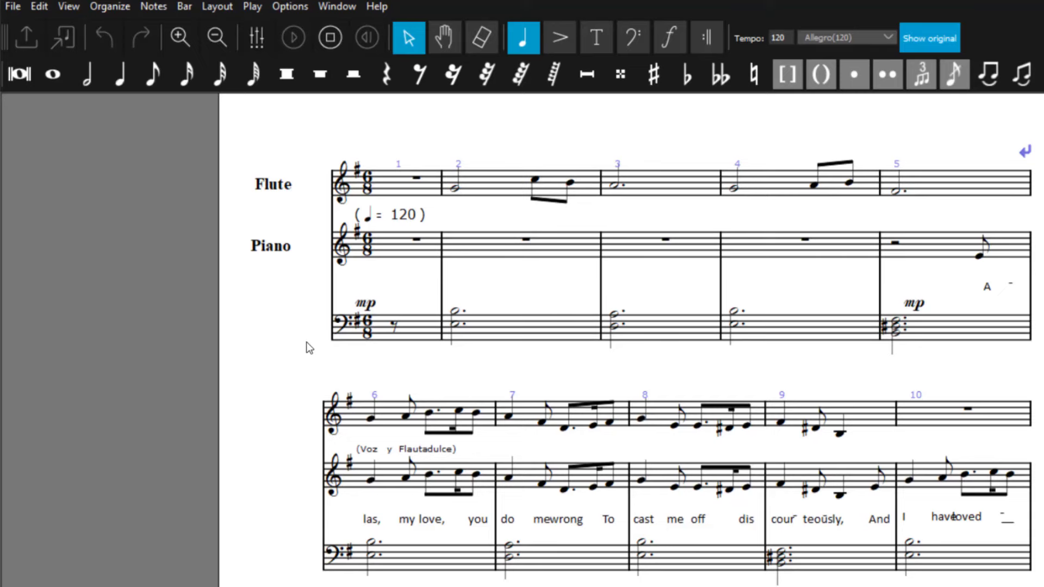
mouse_move(276, 267)
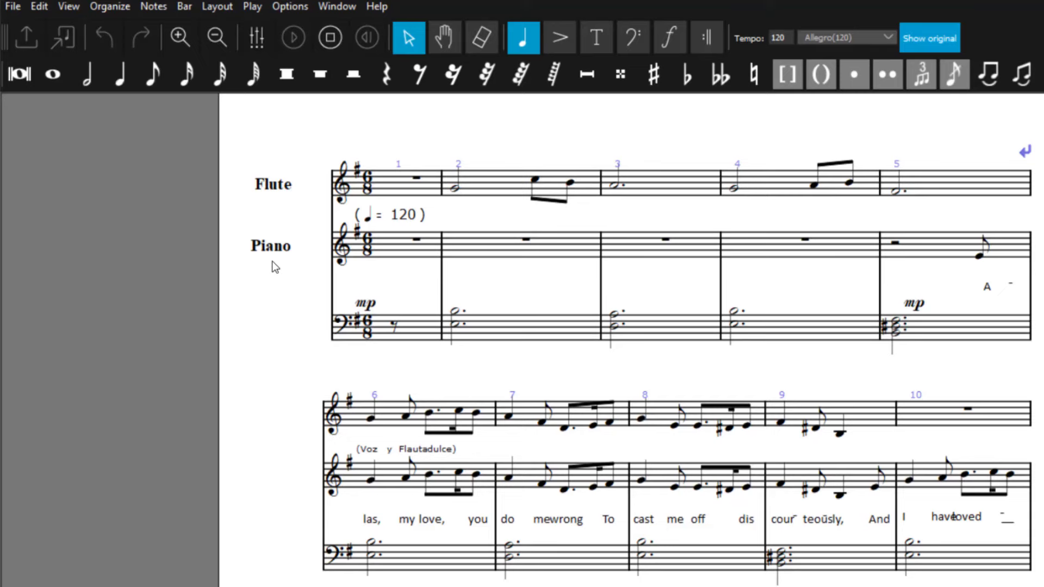
mouse_move(275, 258)
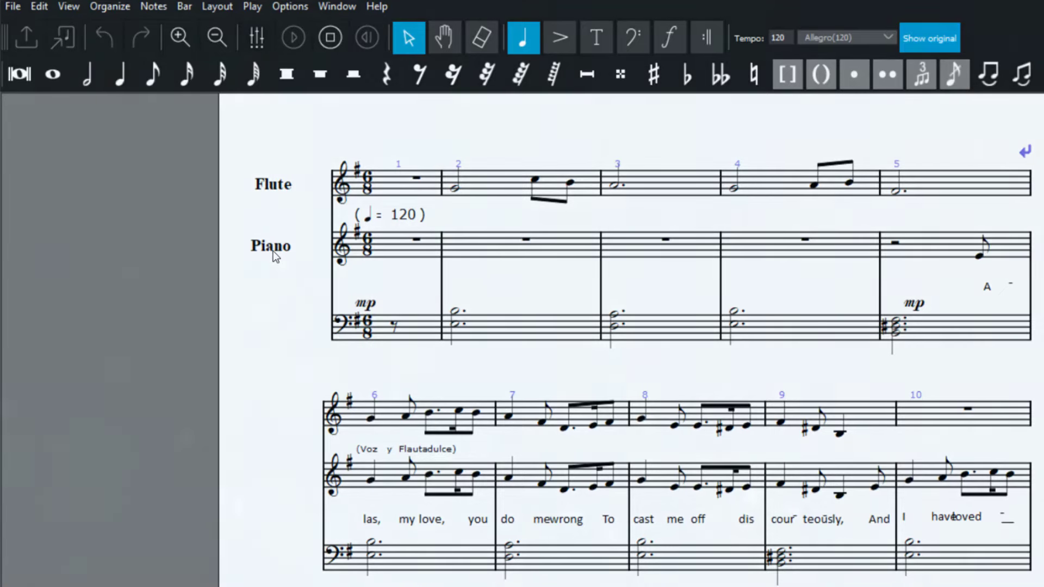
left_click(291, 36)
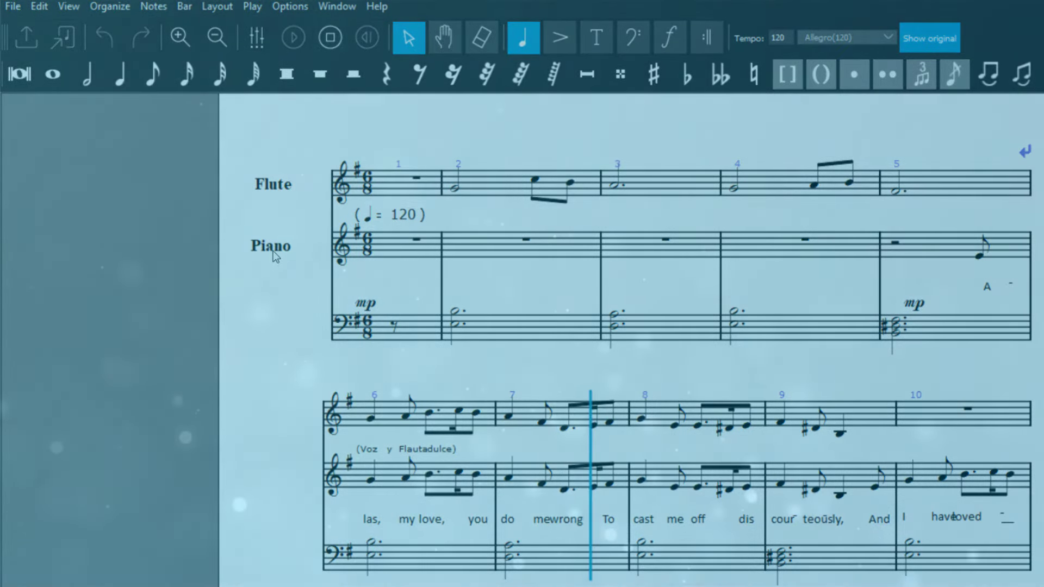